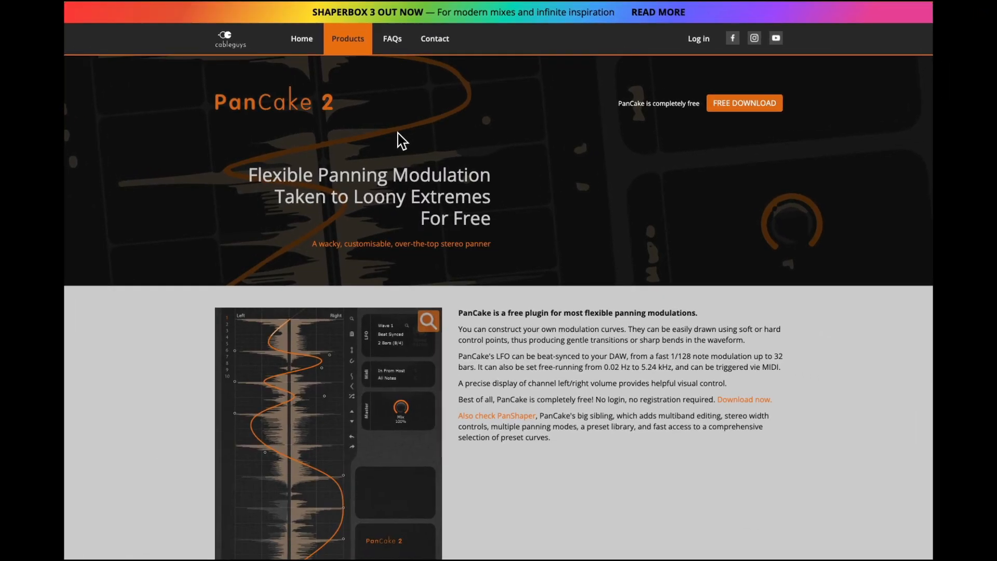
mouse_move(463, 176)
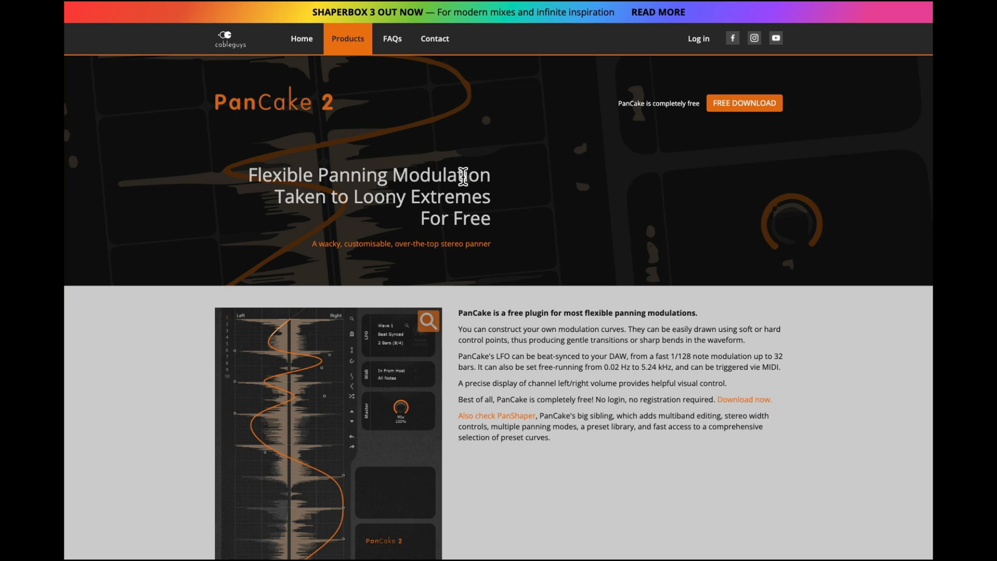
mouse_move(743, 132)
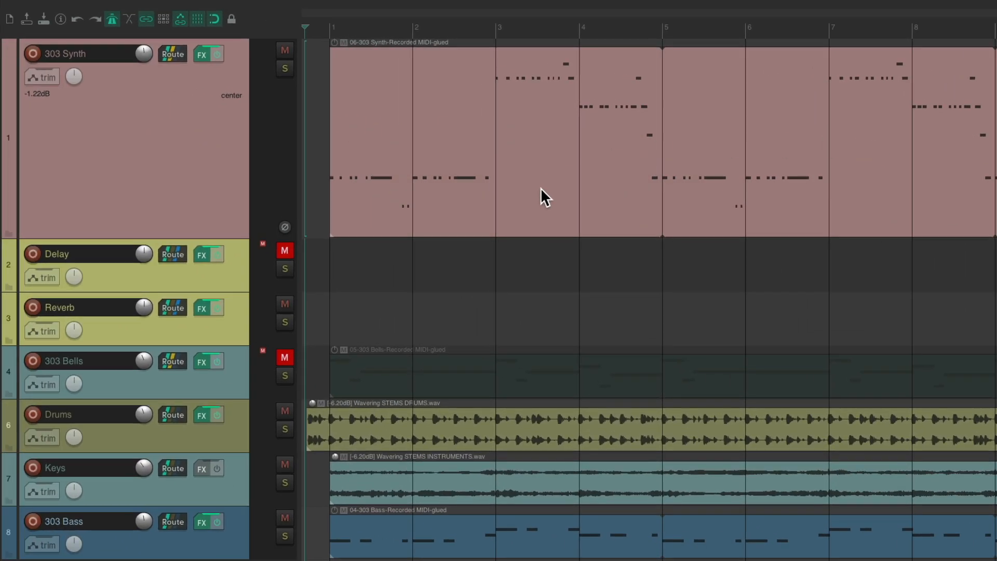
mouse_move(457, 398)
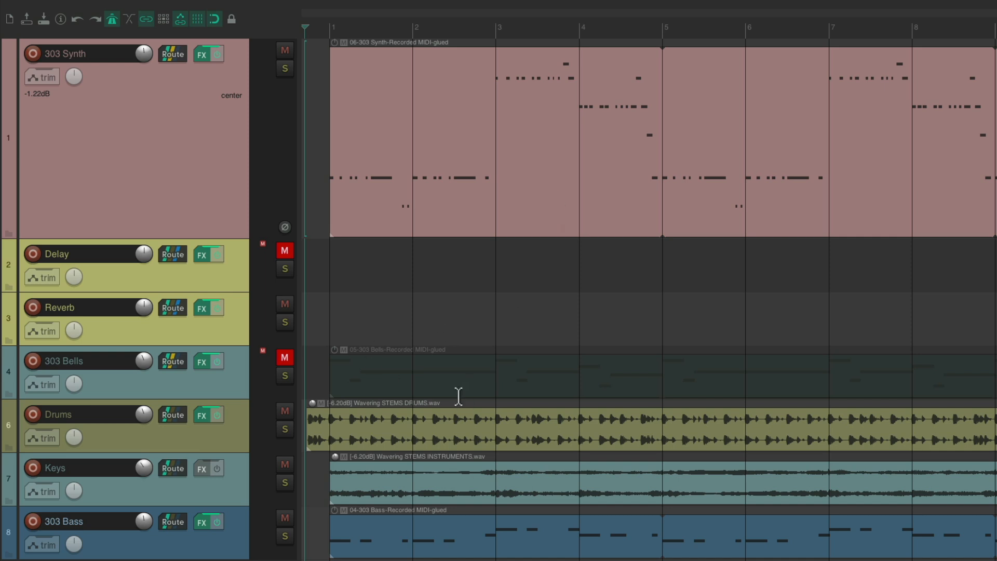
mouse_move(542, 173)
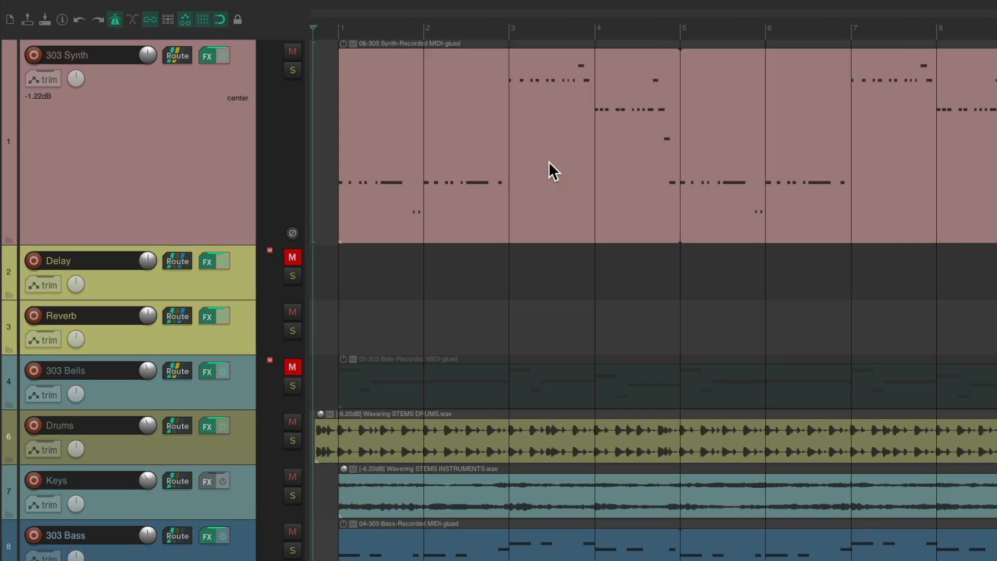
- Add VST: PanCake2 (Cableguys) to the 303 Synth FX chain after YoozBL303
click(206, 55)
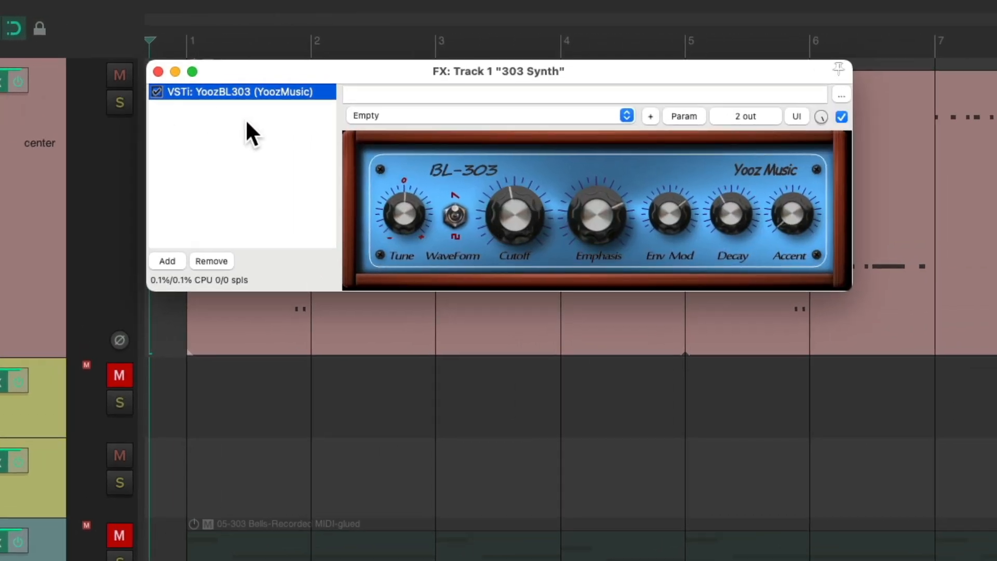
click(167, 261)
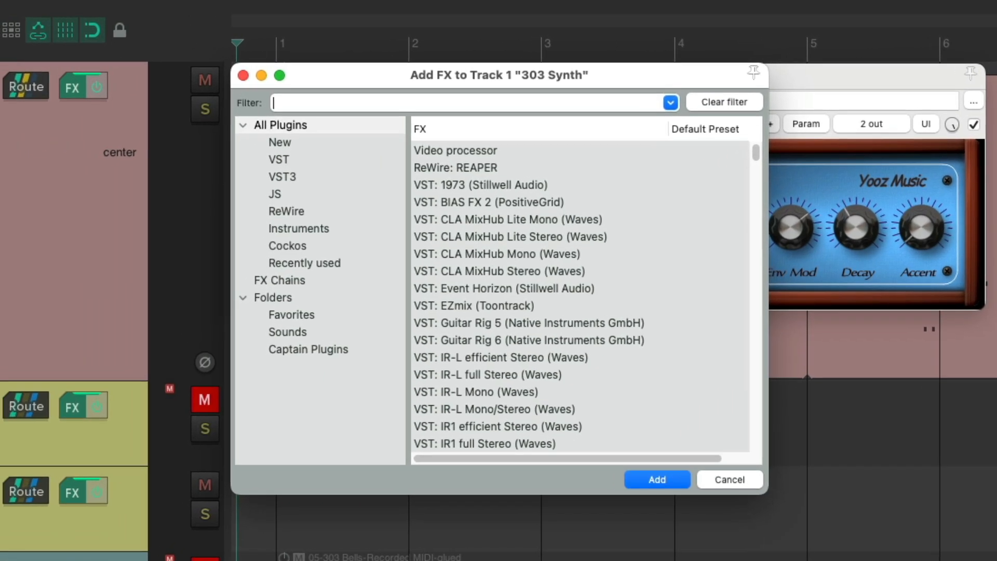
text(pan)
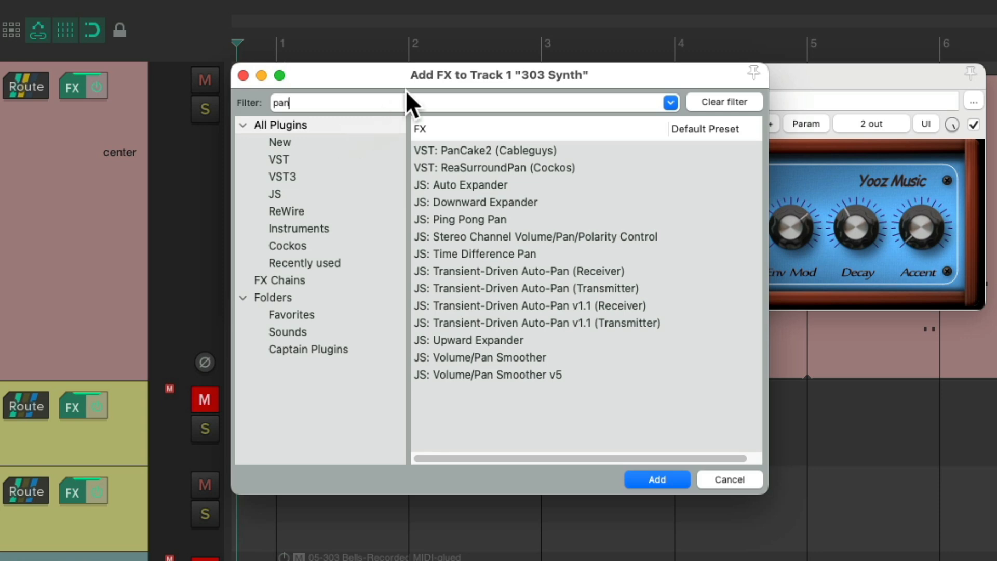
click(505, 151)
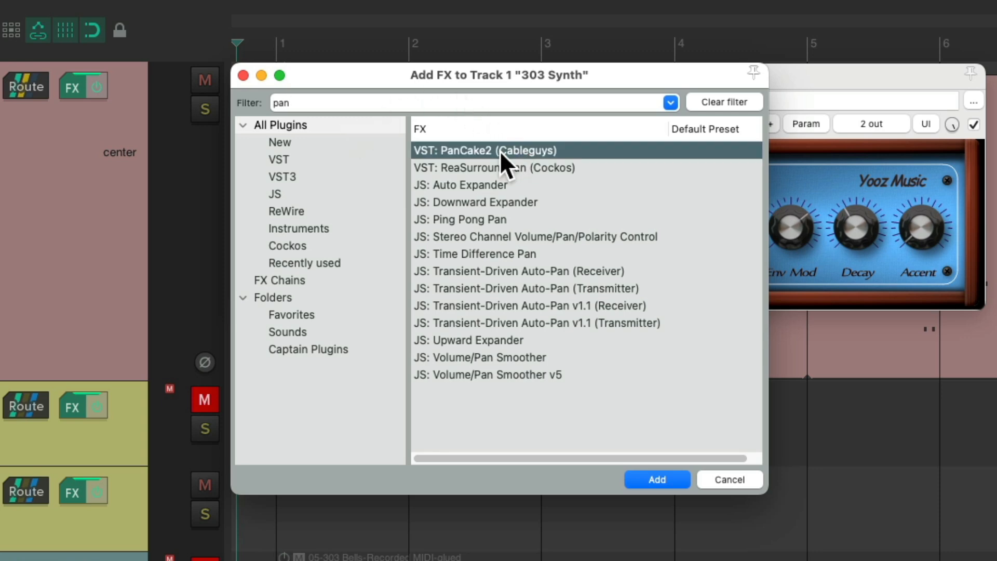
click(656, 480)
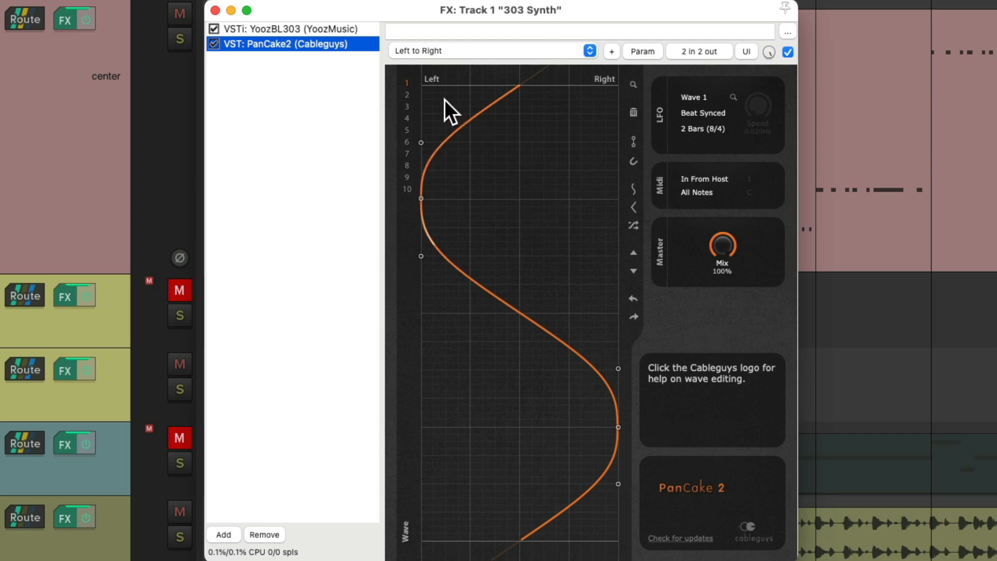
mouse_move(589, 117)
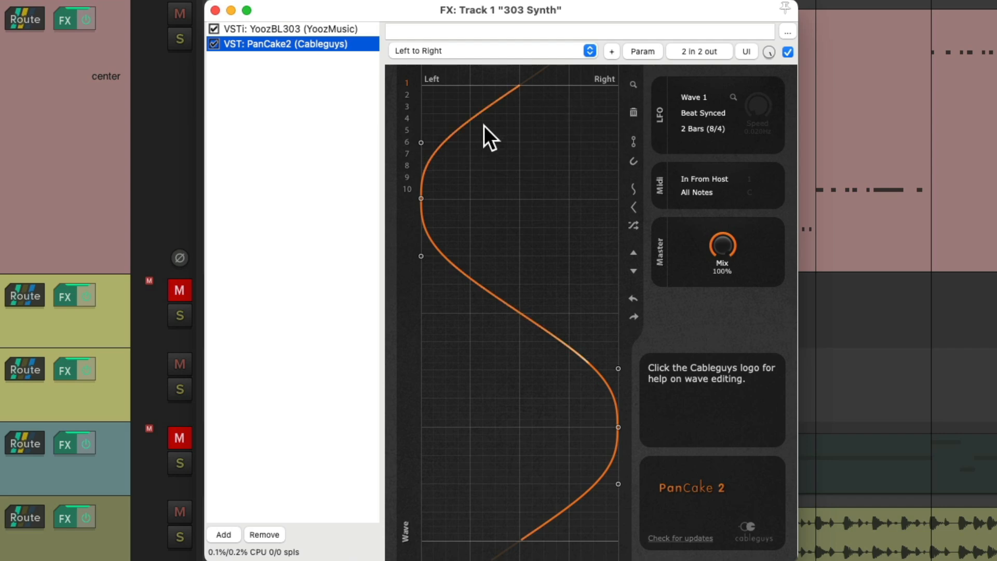
mouse_move(544, 474)
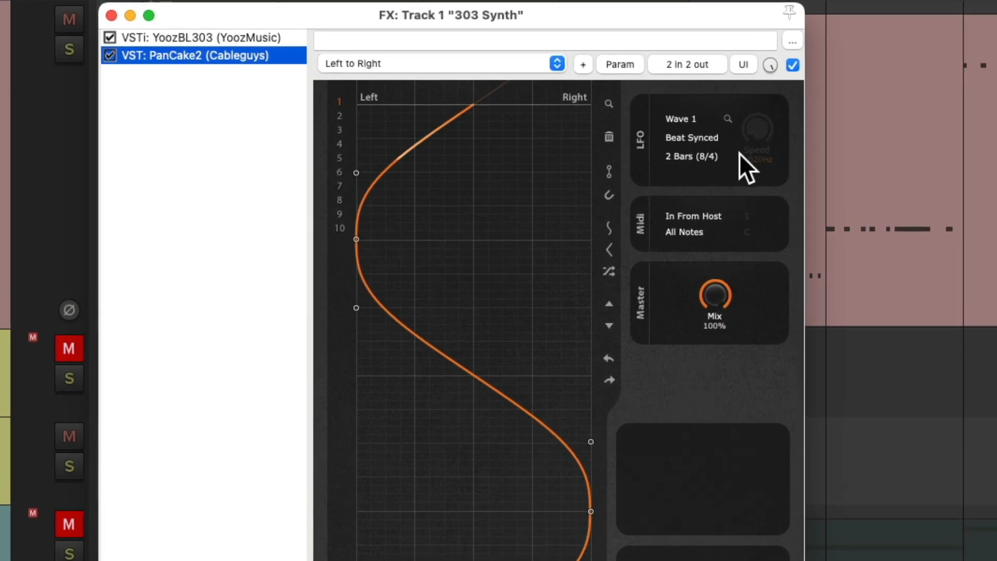
click(692, 137)
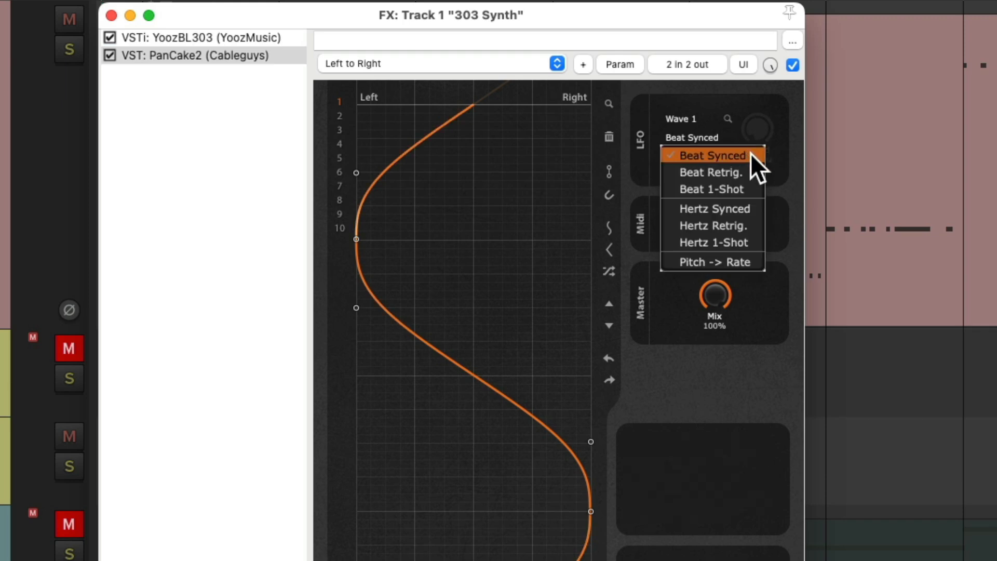
mouse_move(715, 209)
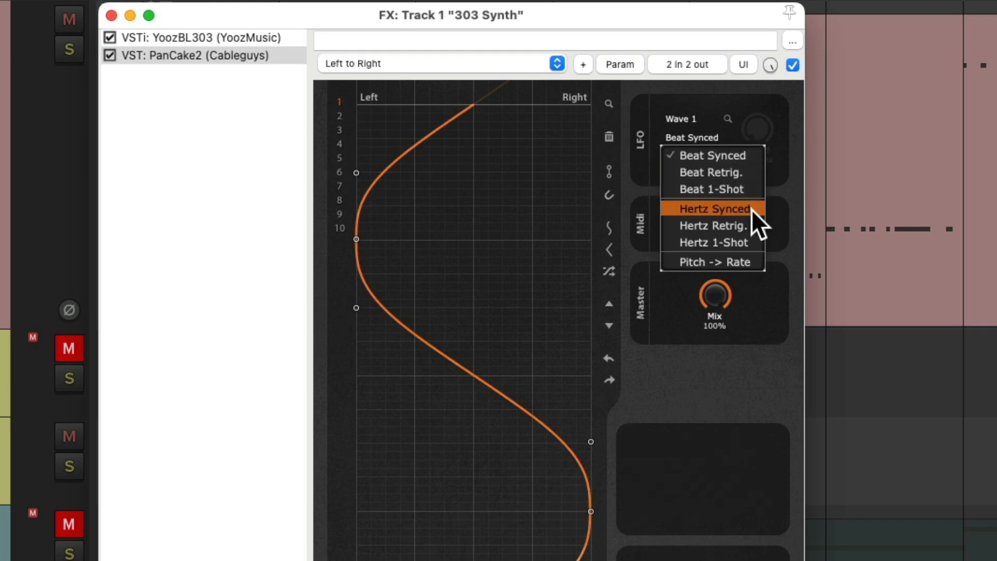
click(712, 208)
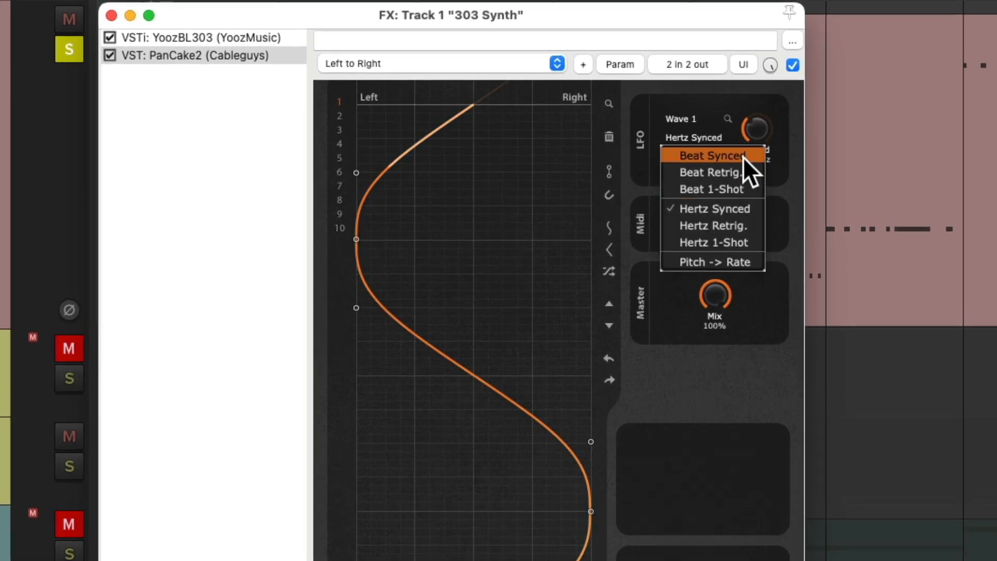
click(710, 156)
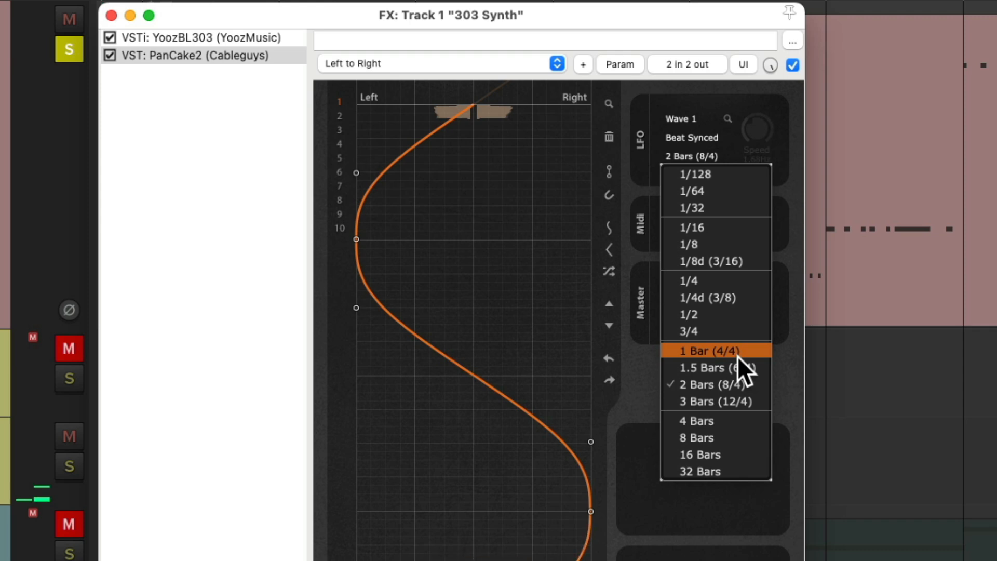
- Set the LFO rate to 1 Bar (4/4) and move the pan waveform up in time
click(711, 351)
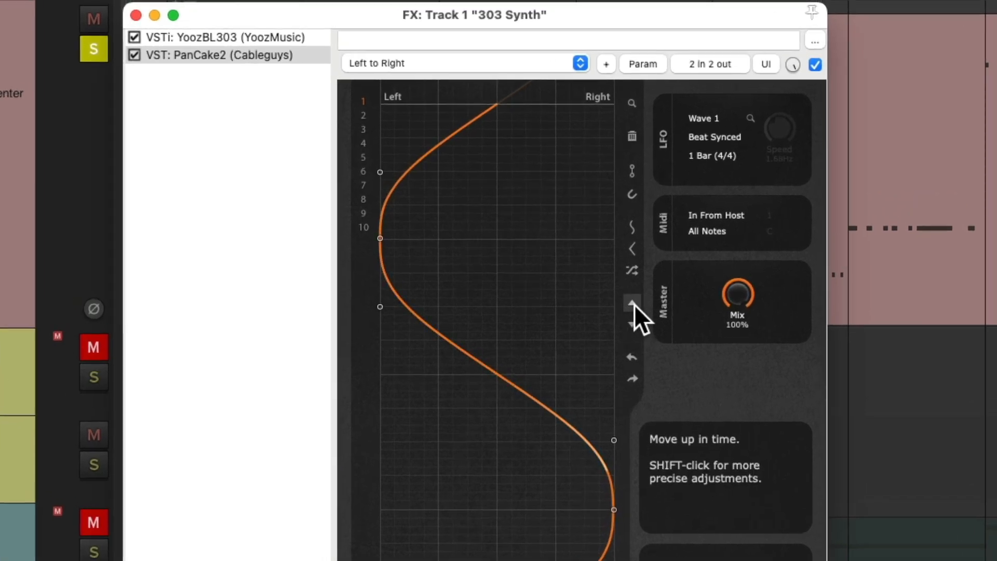
click(631, 303)
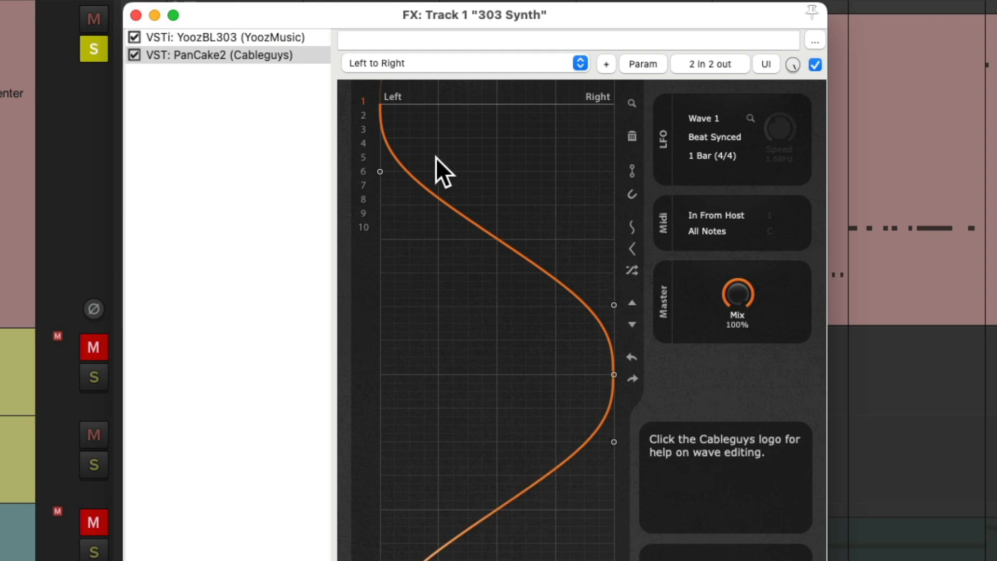
mouse_move(560, 372)
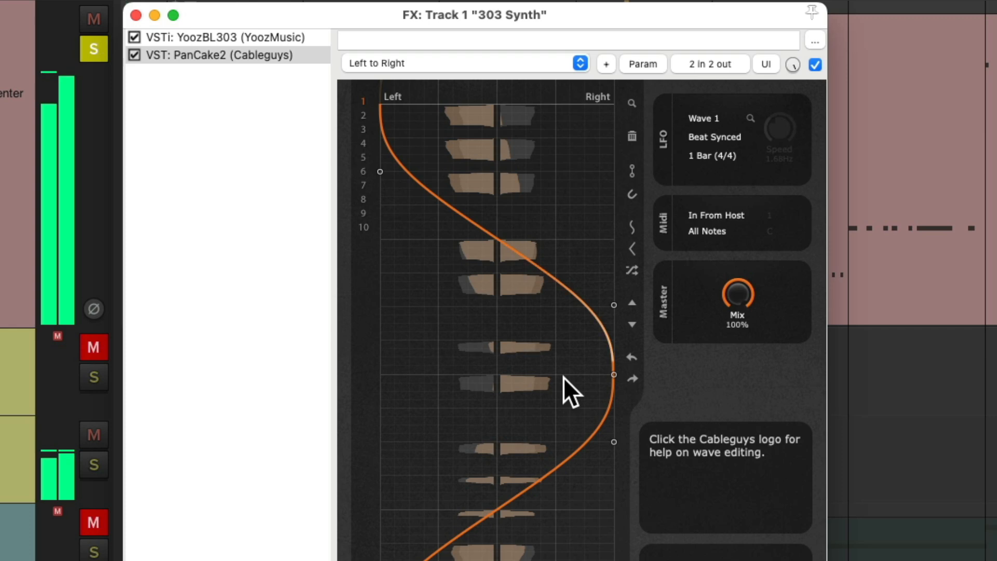
click(711, 156)
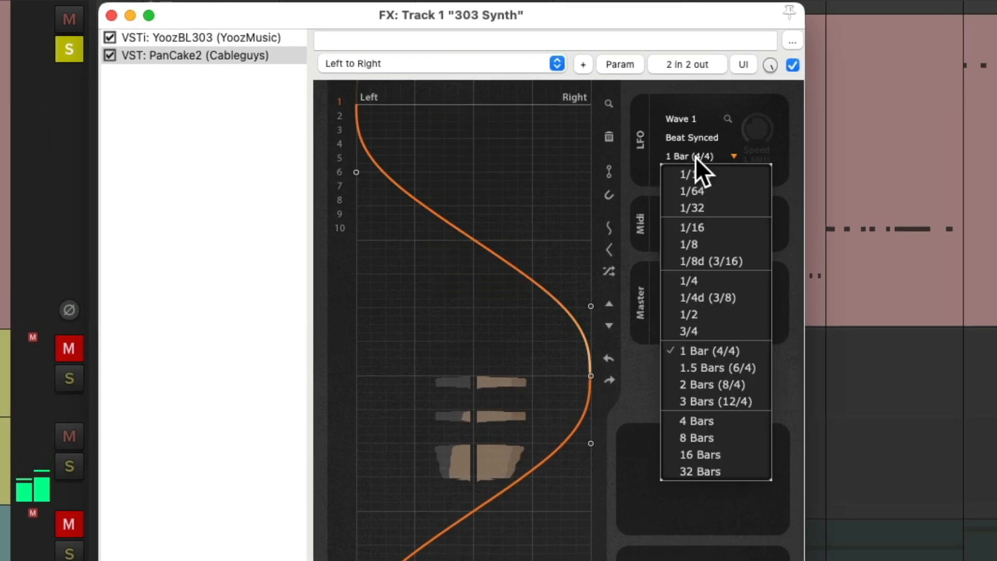
mouse_move(740, 324)
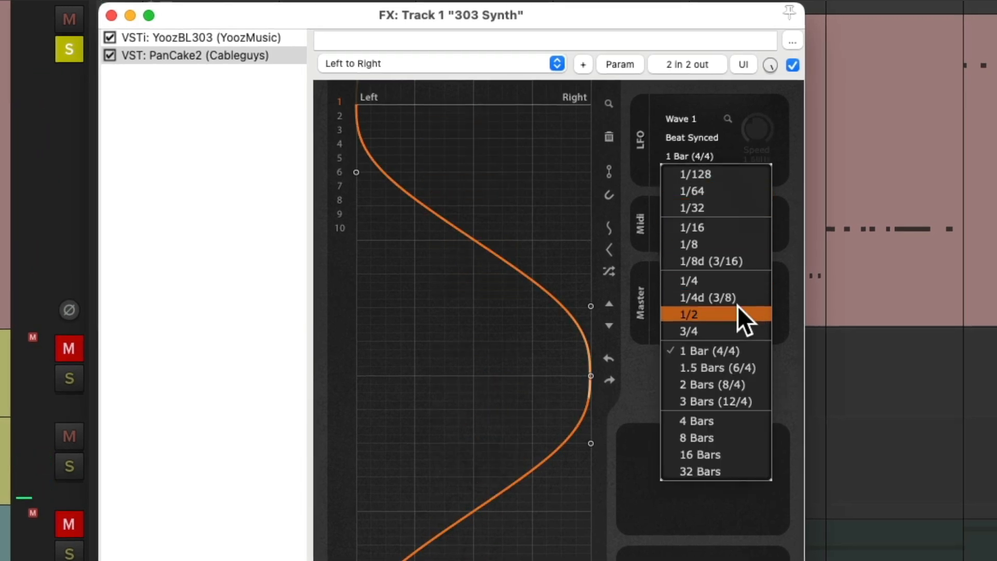
click(693, 313)
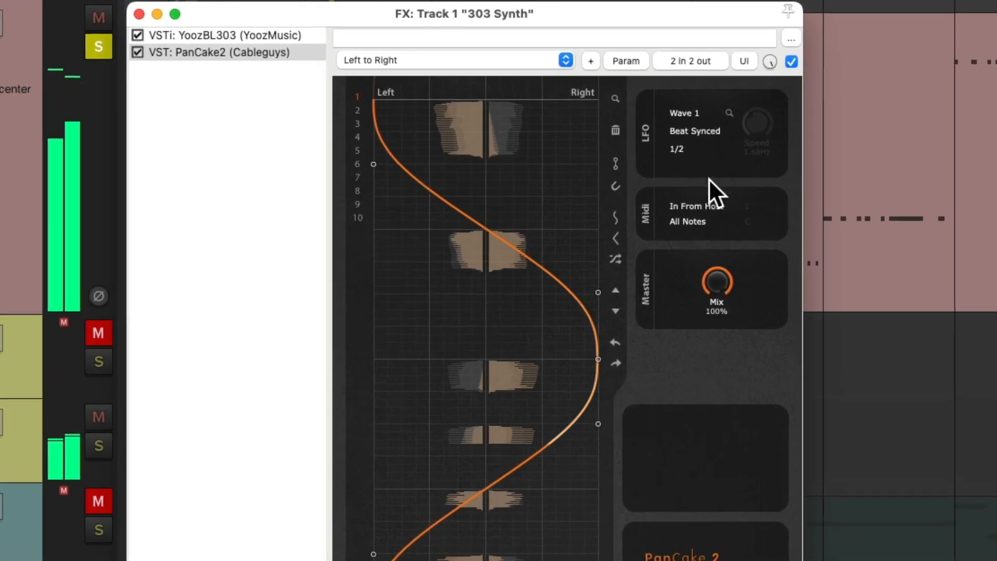
click(679, 150)
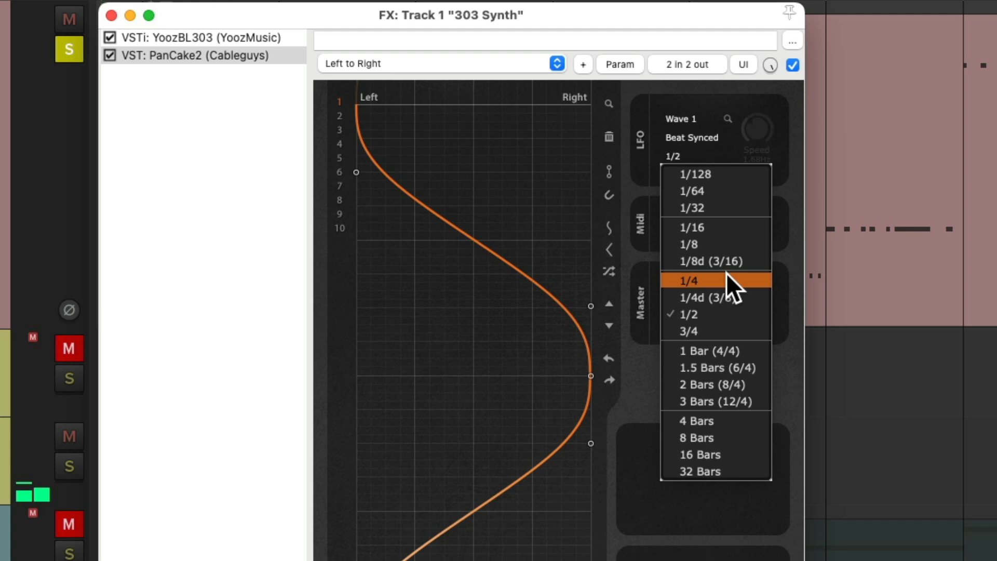
click(690, 280)
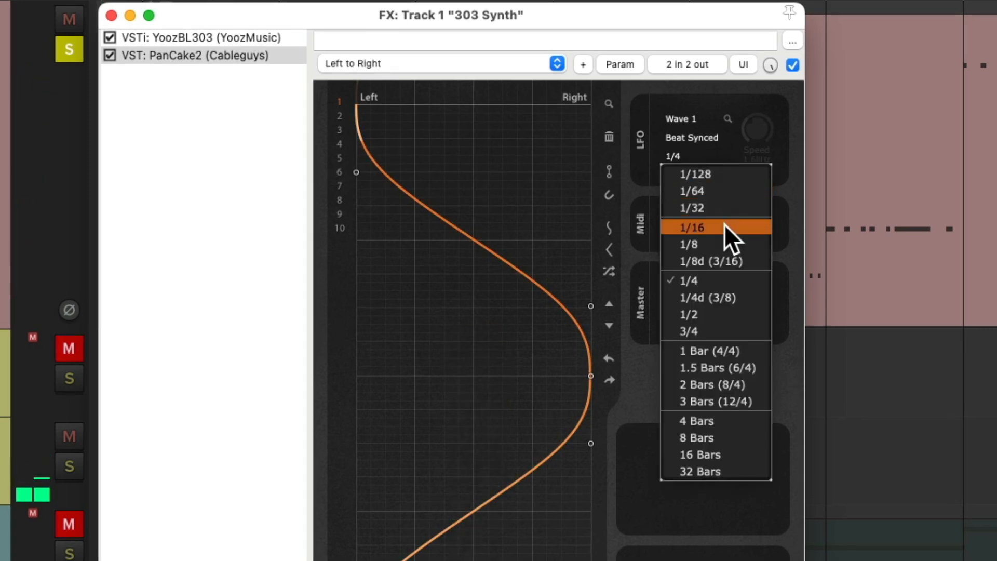
click(691, 228)
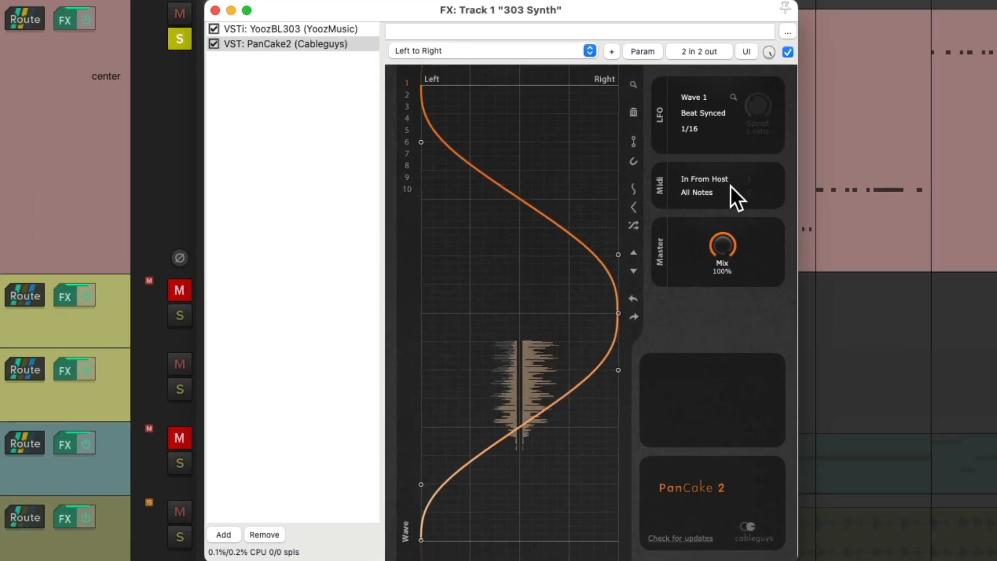
click(690, 129)
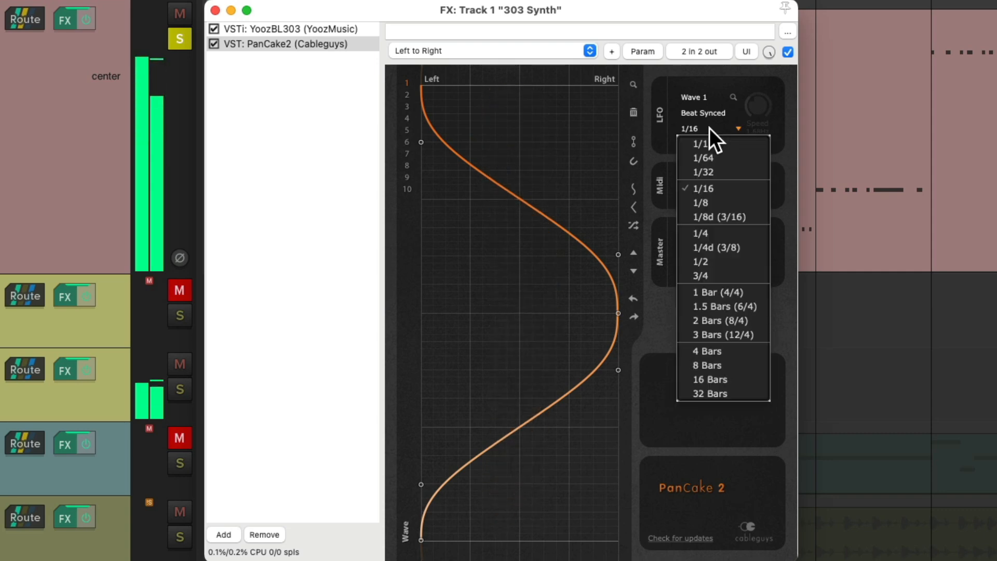
click(702, 172)
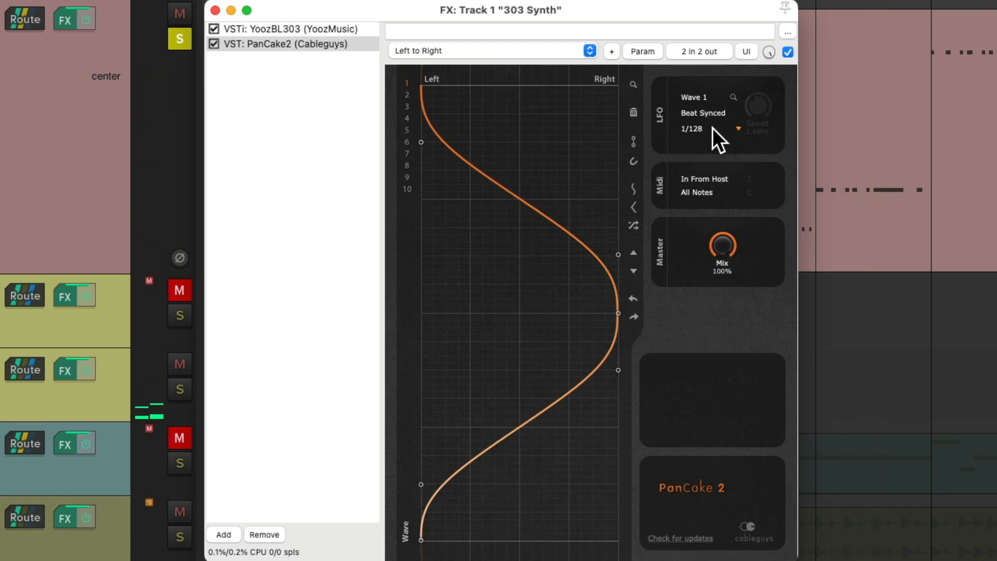
click(692, 128)
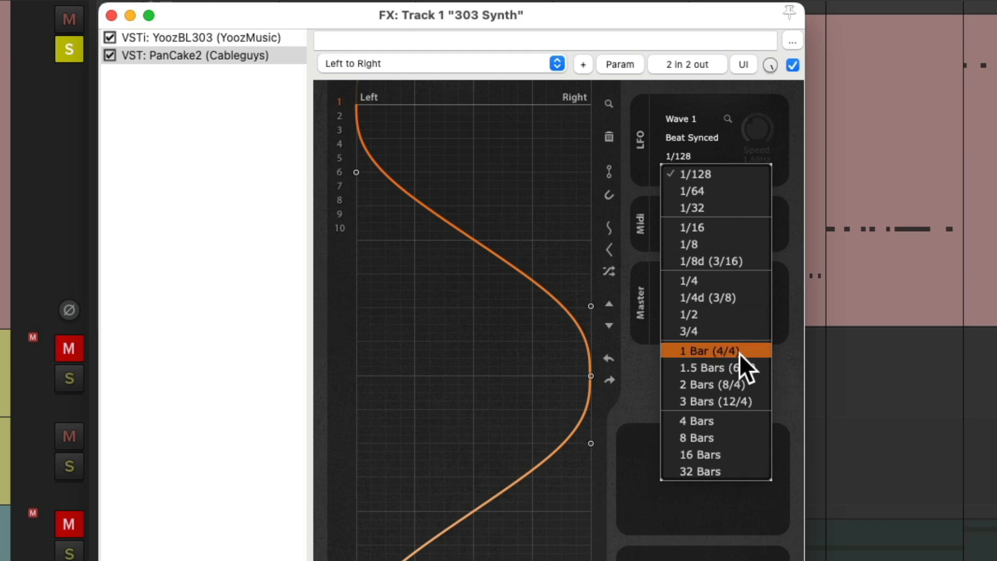
click(708, 351)
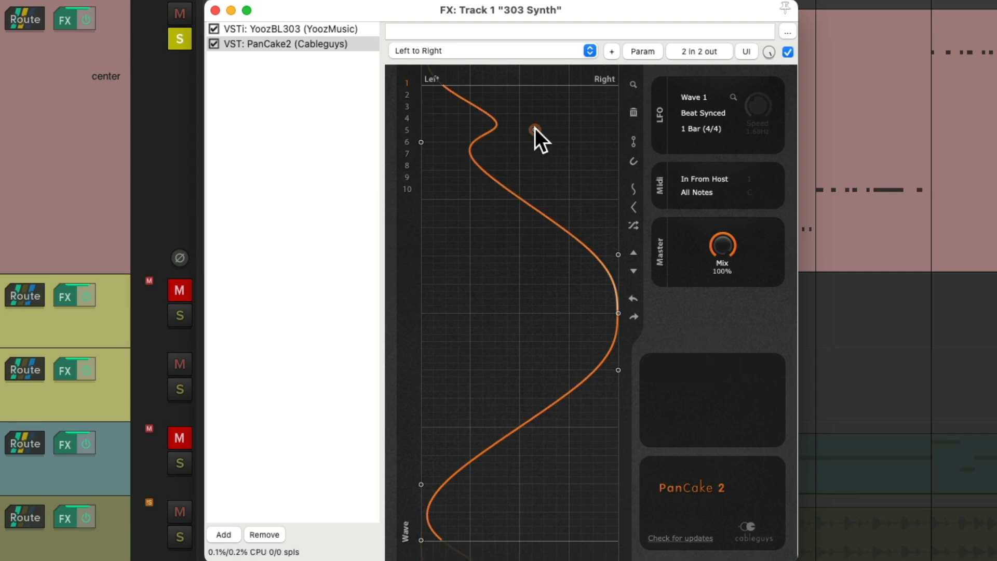
- Add a point near the curve's top and pull it hard right into a sharp spike
drag(533, 129, 594, 126)
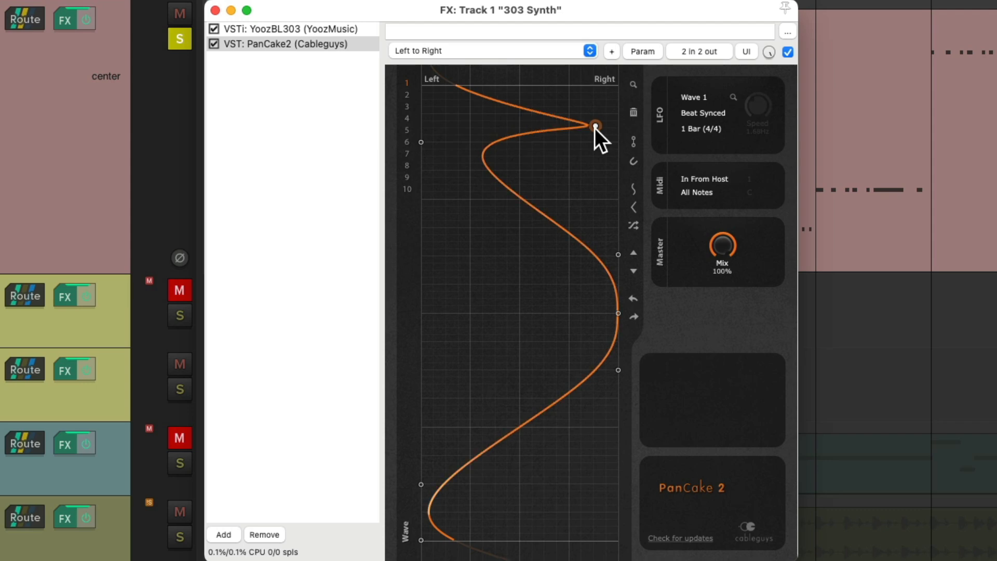
drag(593, 124, 605, 115)
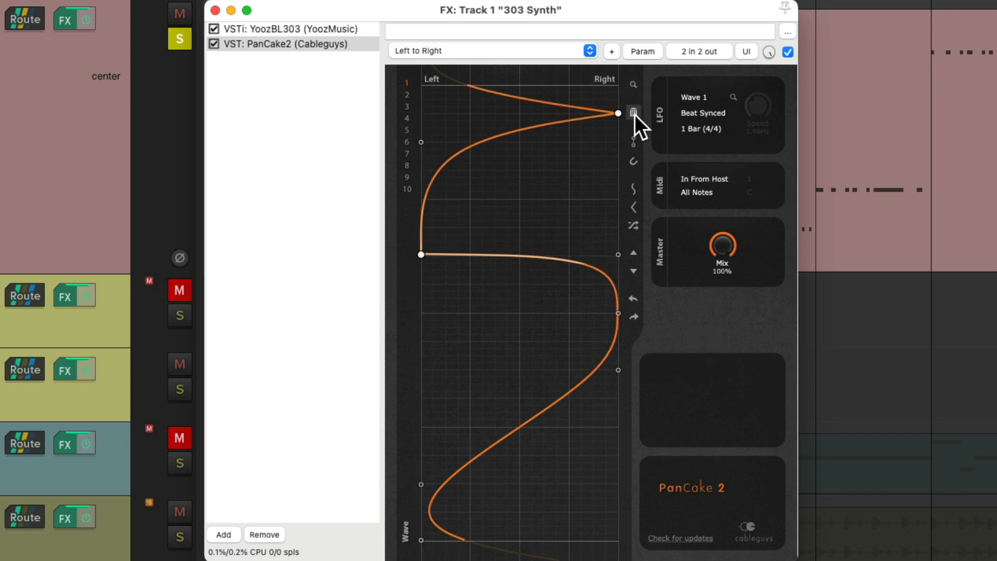
- Clear the waveform and redraw it as a smooth multi-bend curve from hard right to hard left and back
click(634, 112)
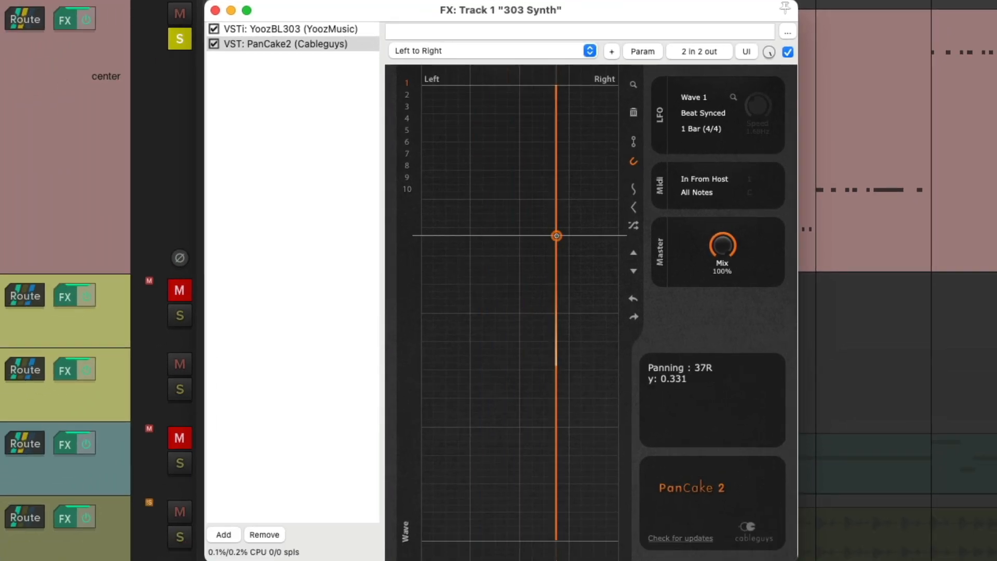
drag(556, 235, 568, 198)
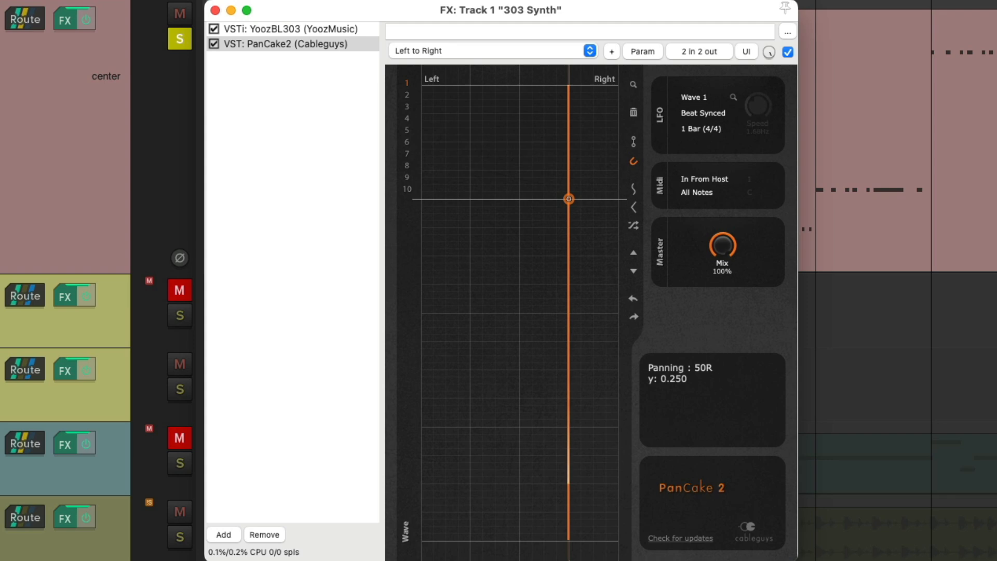
drag(568, 199, 432, 313)
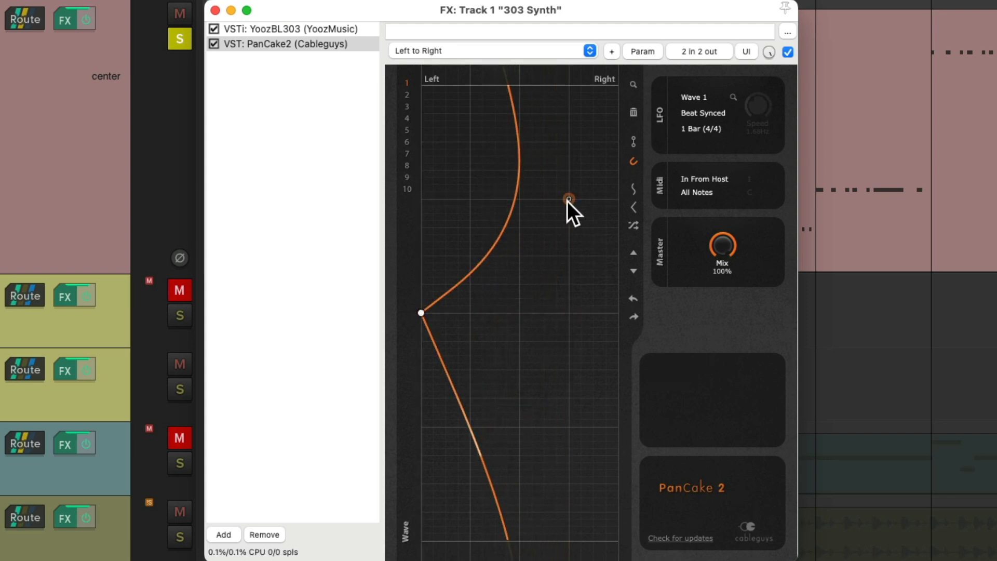
drag(568, 199, 520, 200)
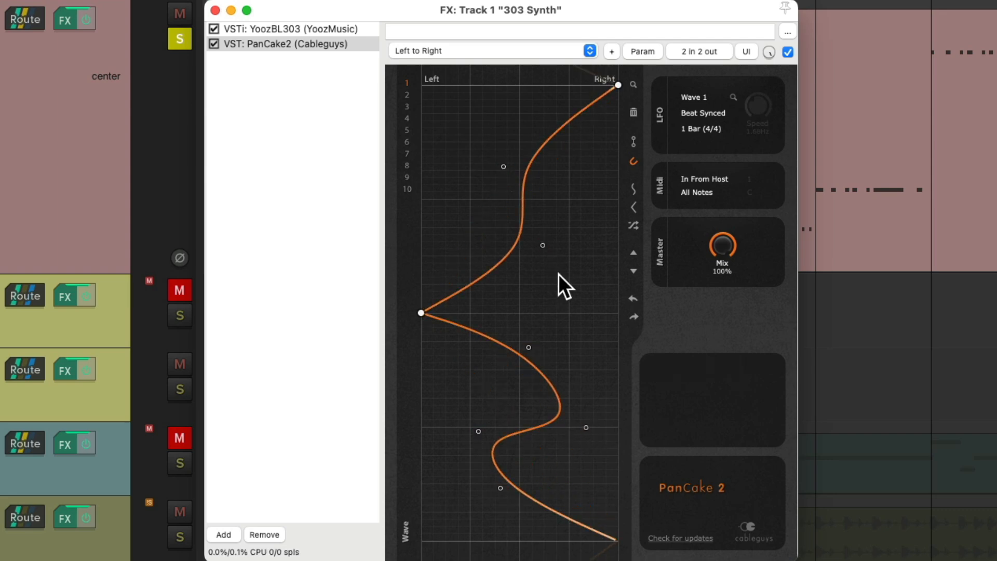
mouse_move(609, 270)
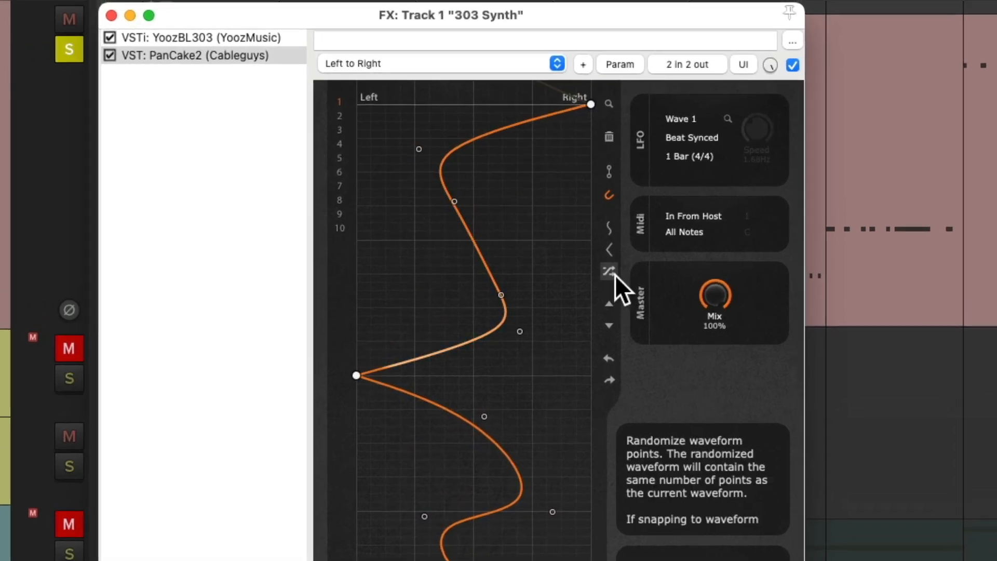
- Randomize the waveform points three times into a jagged pattern
click(609, 271)
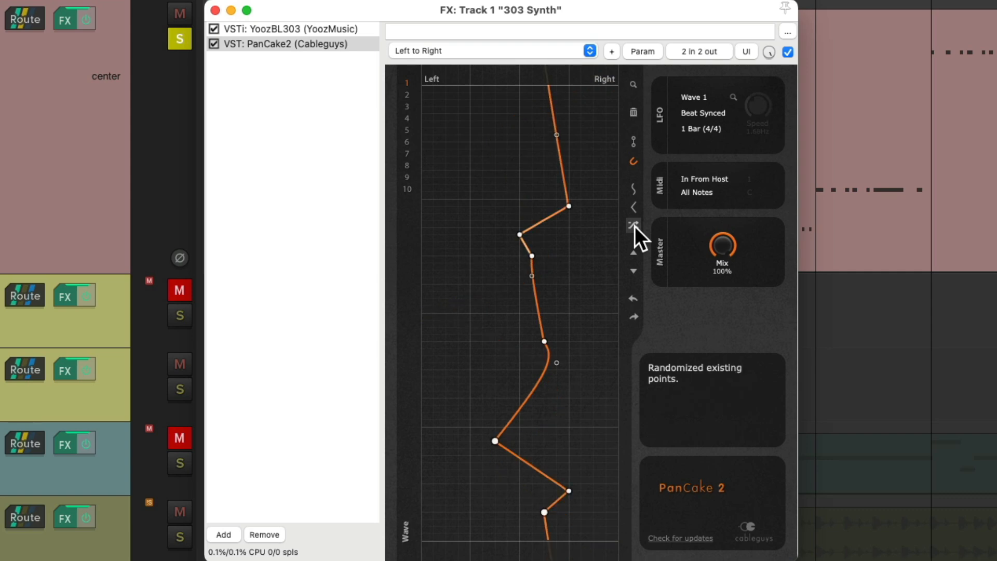
click(633, 224)
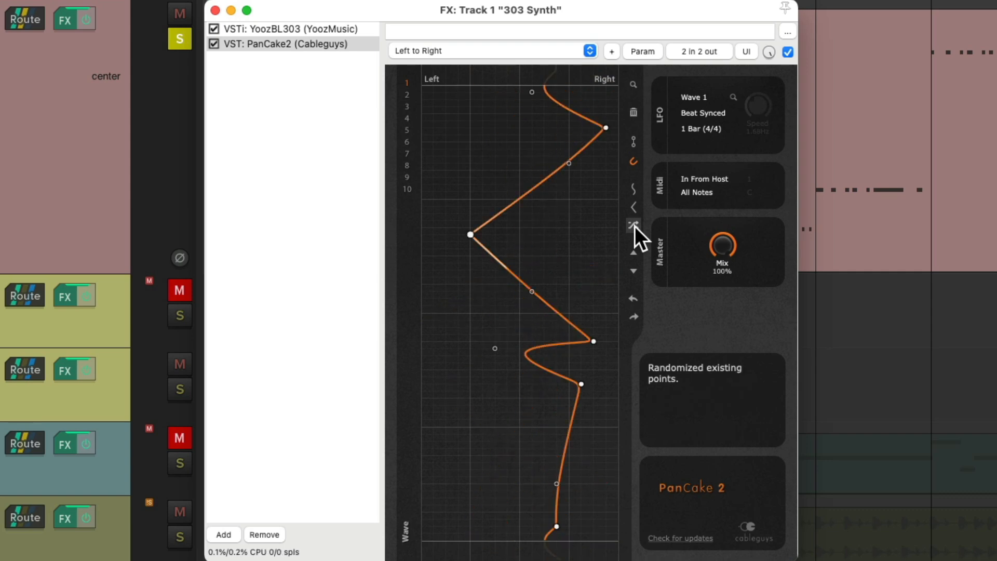
click(632, 225)
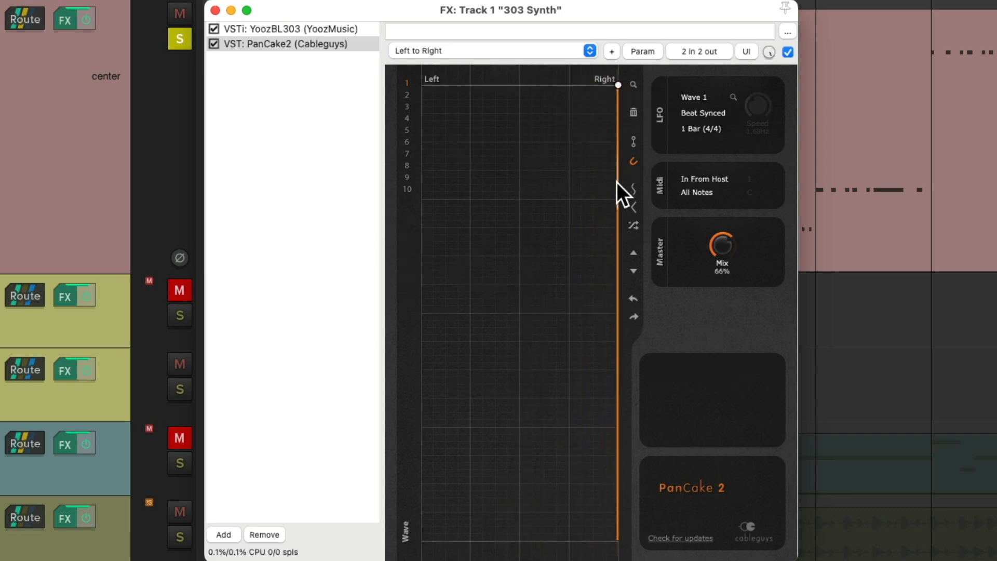
- Reset to a ramp and shape it into a square wave: hard left first half, hard right second
click(618, 213)
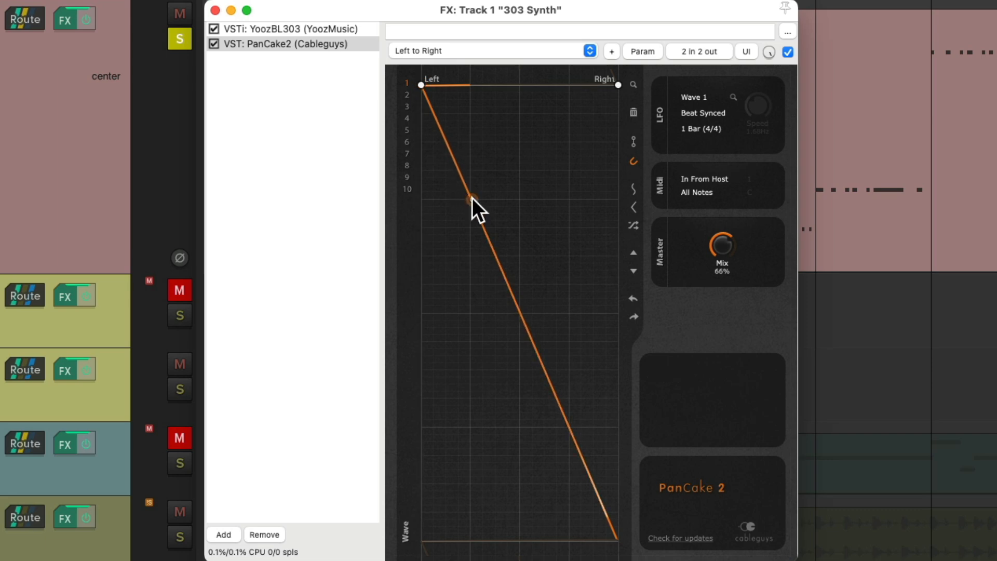
drag(469, 199, 420, 312)
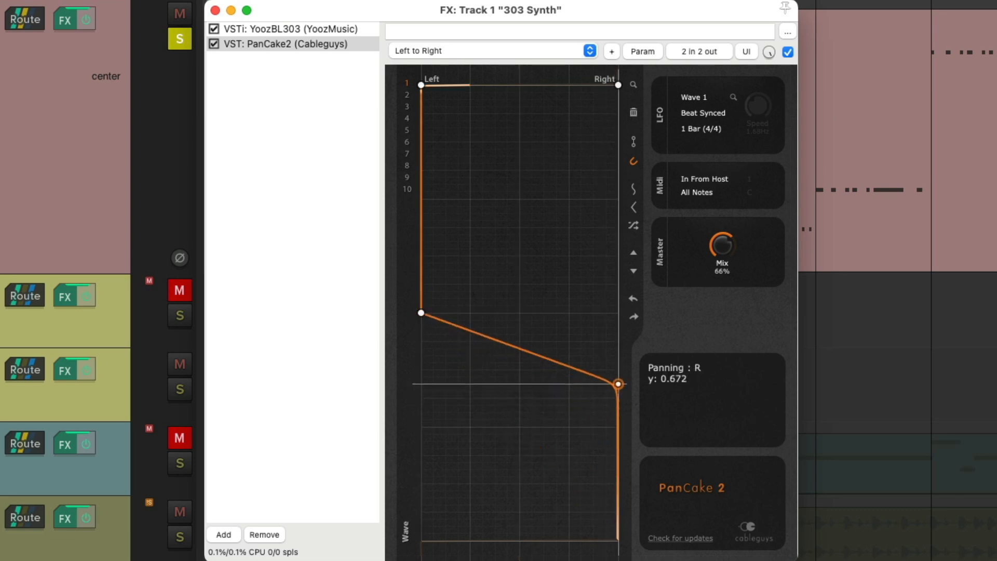
drag(614, 383, 615, 313)
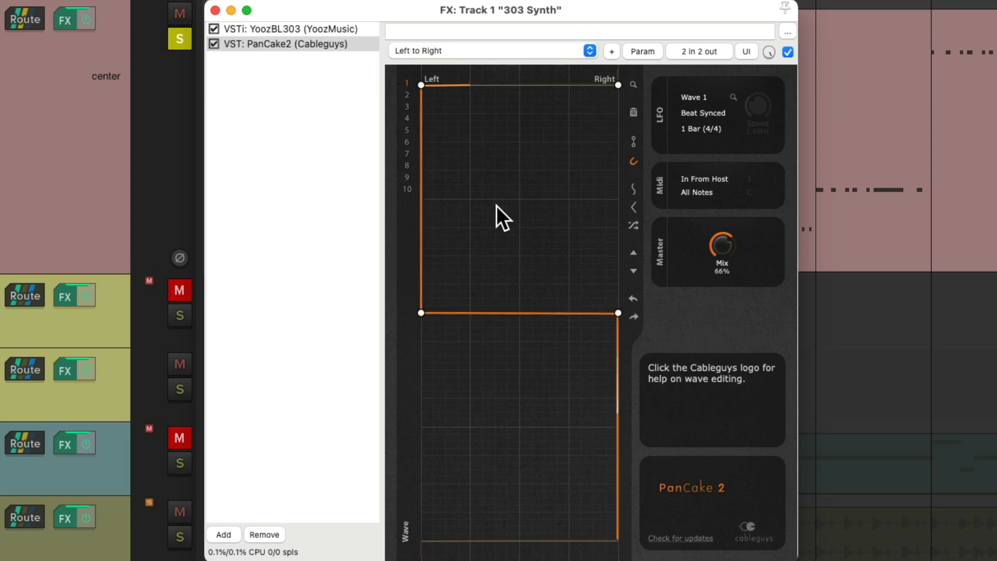
mouse_move(598, 207)
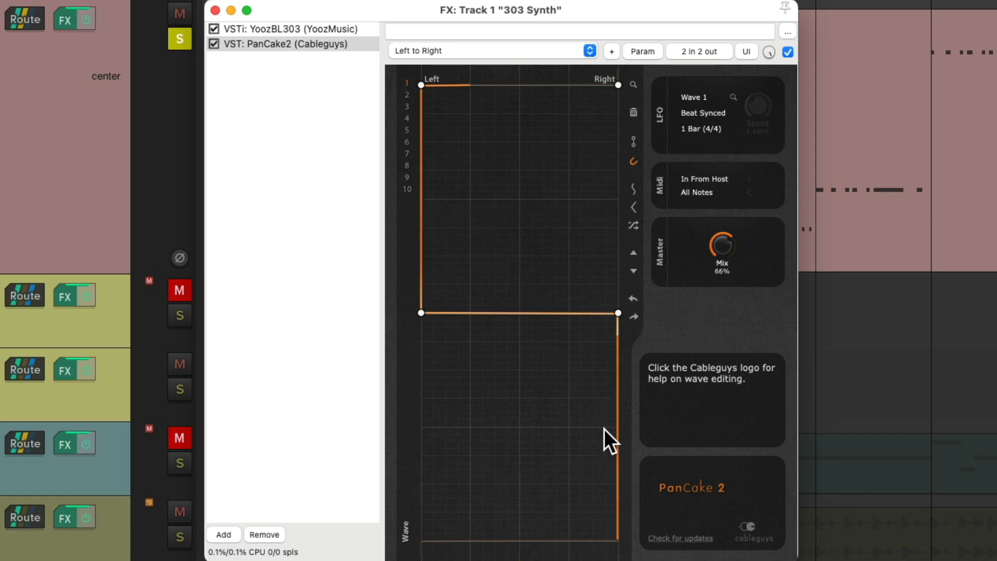
mouse_move(522, 341)
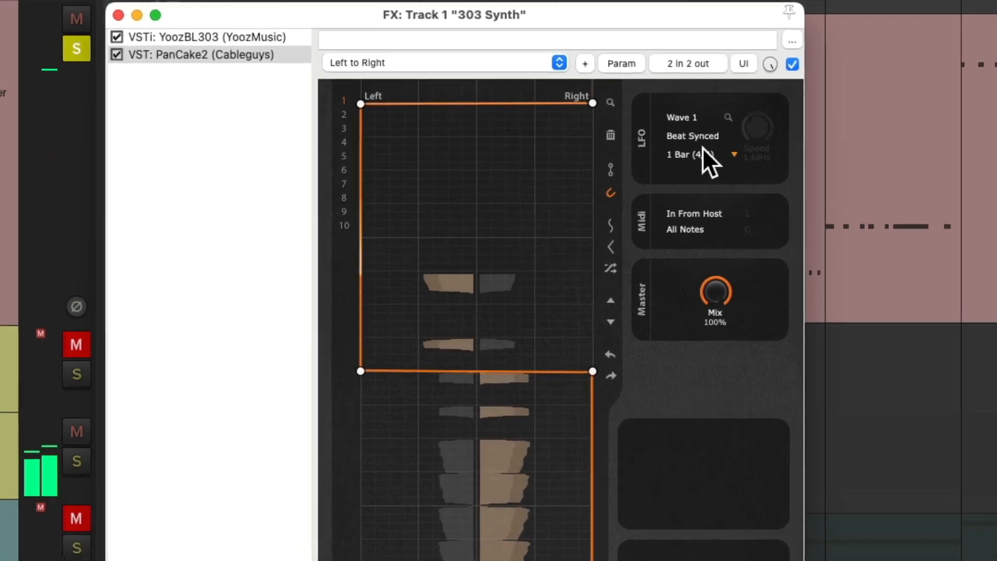
- Change the LFO rate to 2 Bars, then to 1/4
click(690, 155)
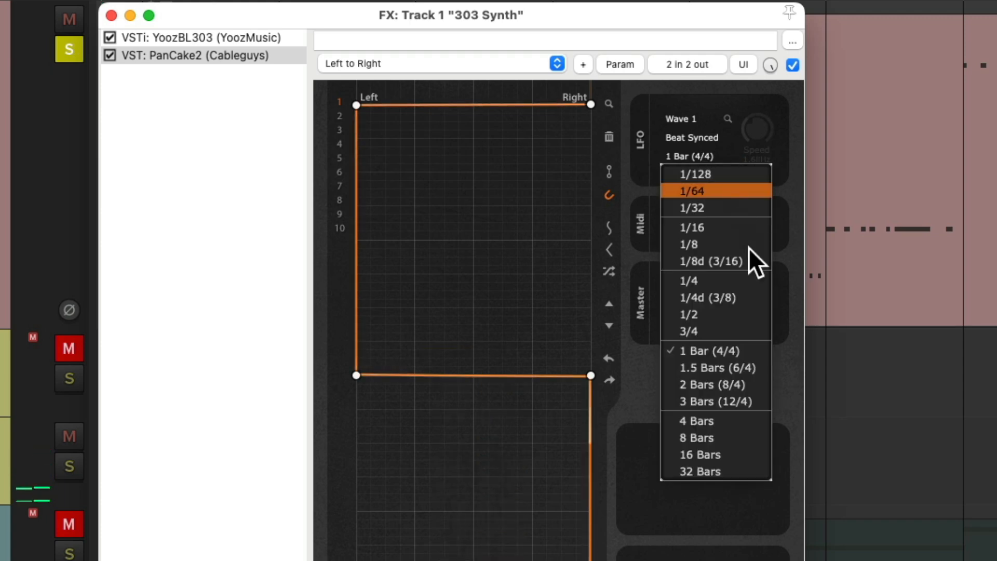
click(706, 384)
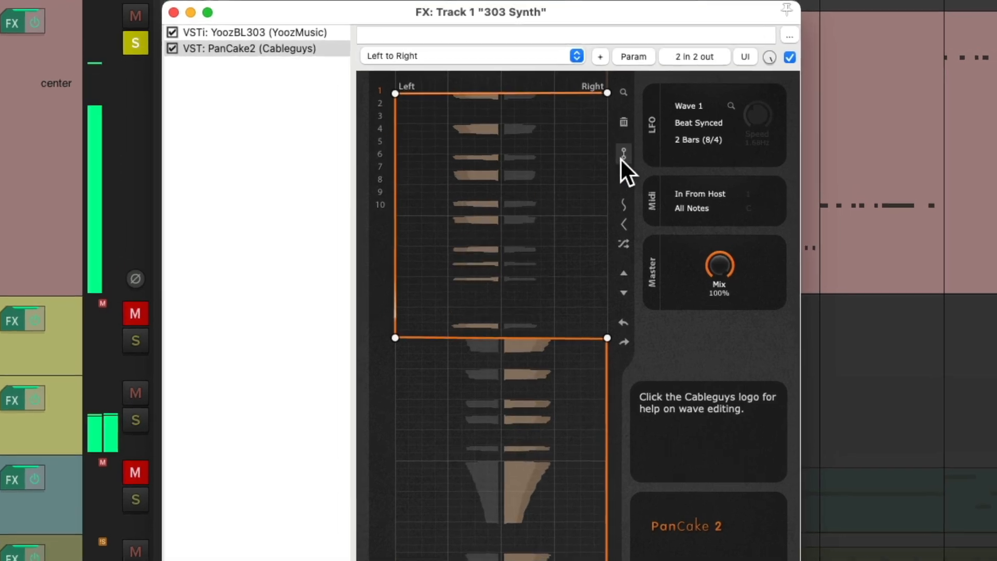
click(698, 141)
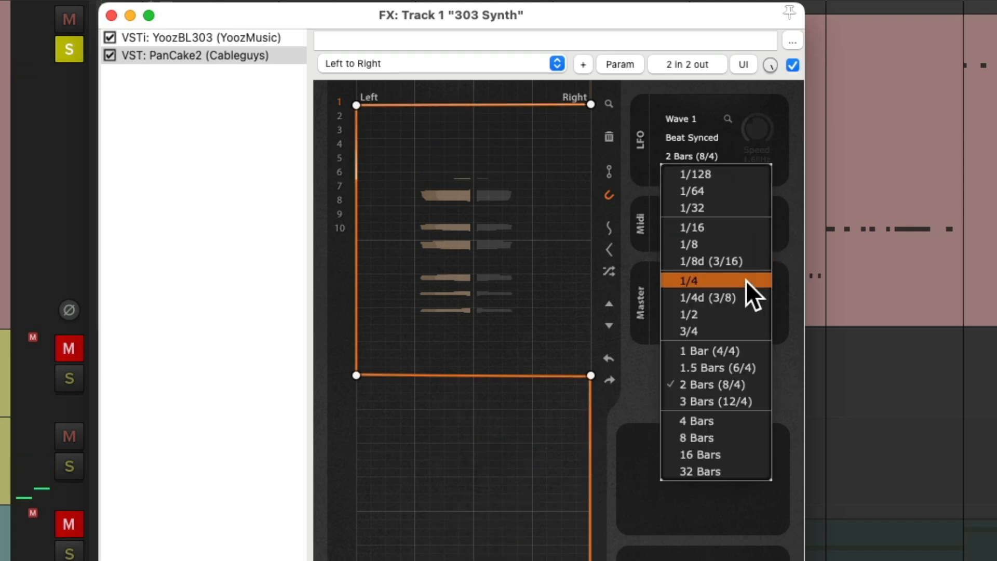
click(689, 281)
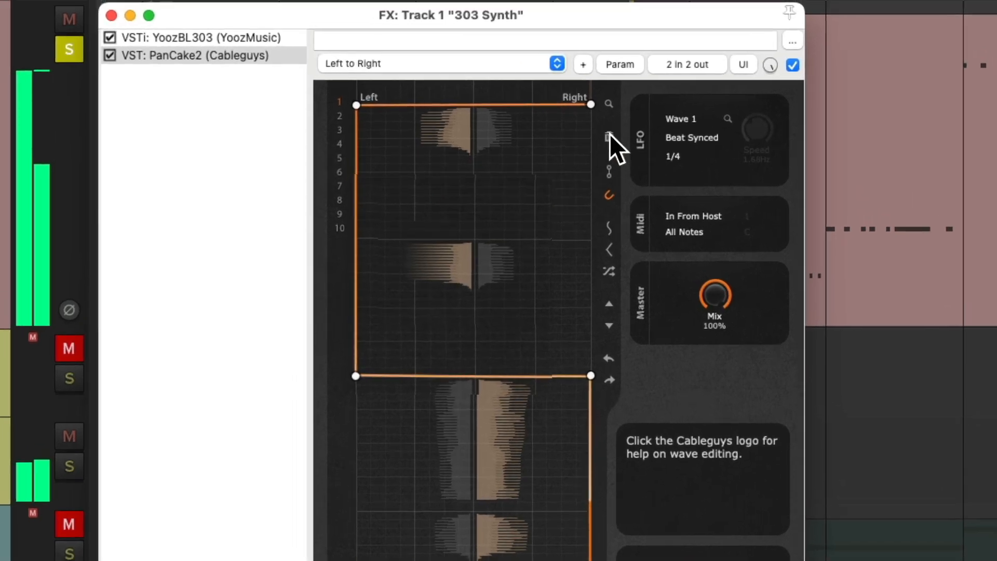
- Clear the wave and draw a stepped pattern alternating hard left and hard right across the cycle
click(673, 156)
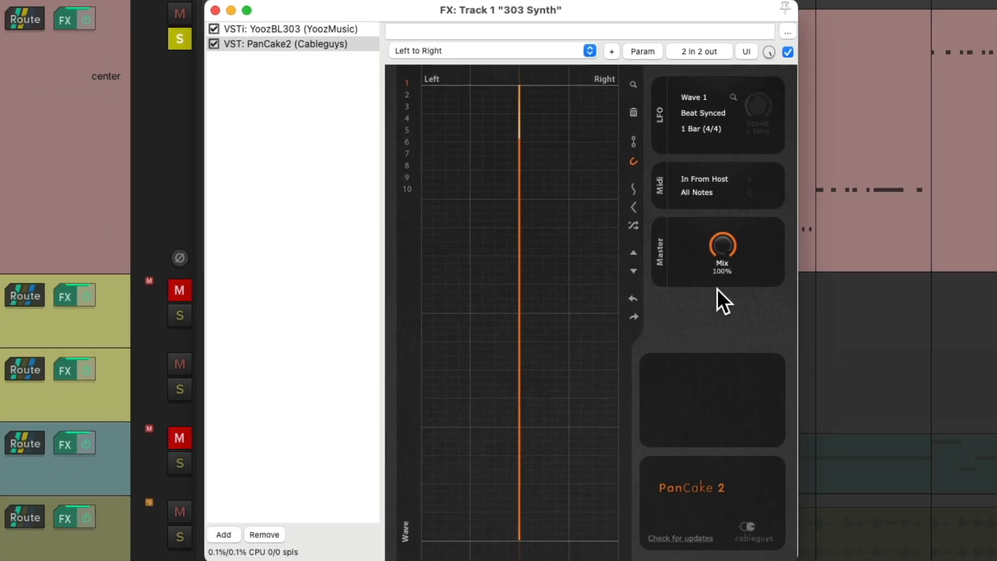
mouse_move(511, 226)
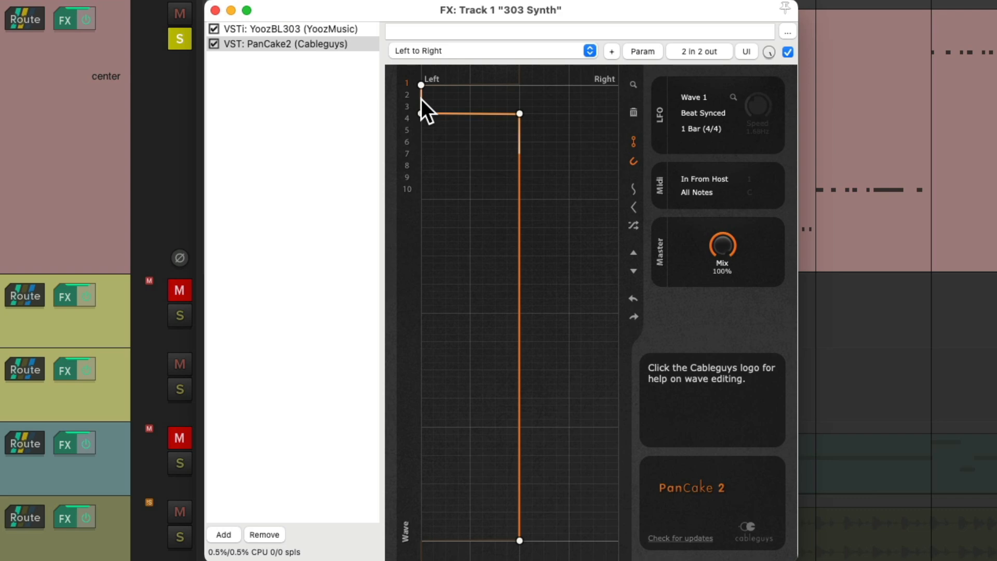
drag(421, 84, 421, 113)
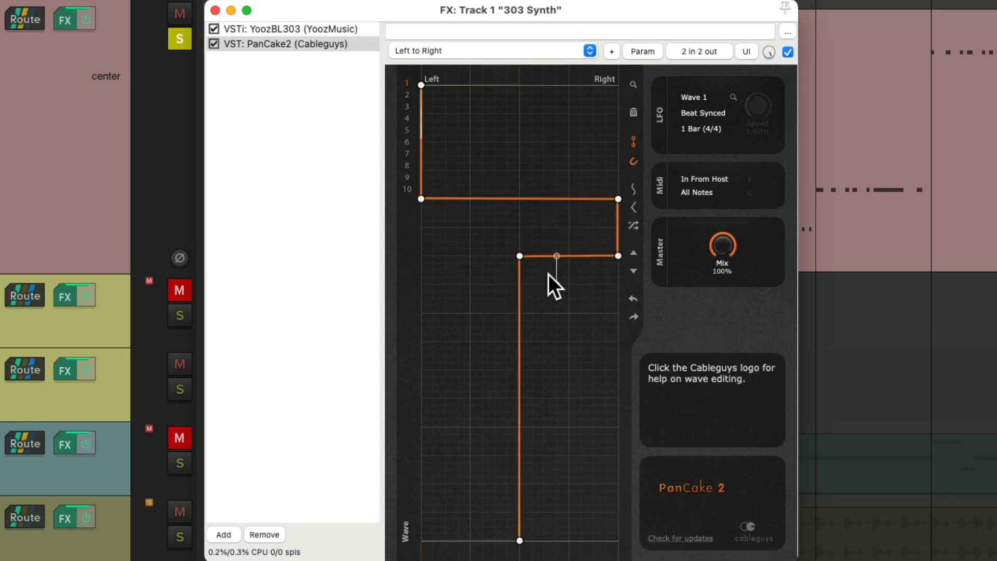
drag(554, 257, 616, 313)
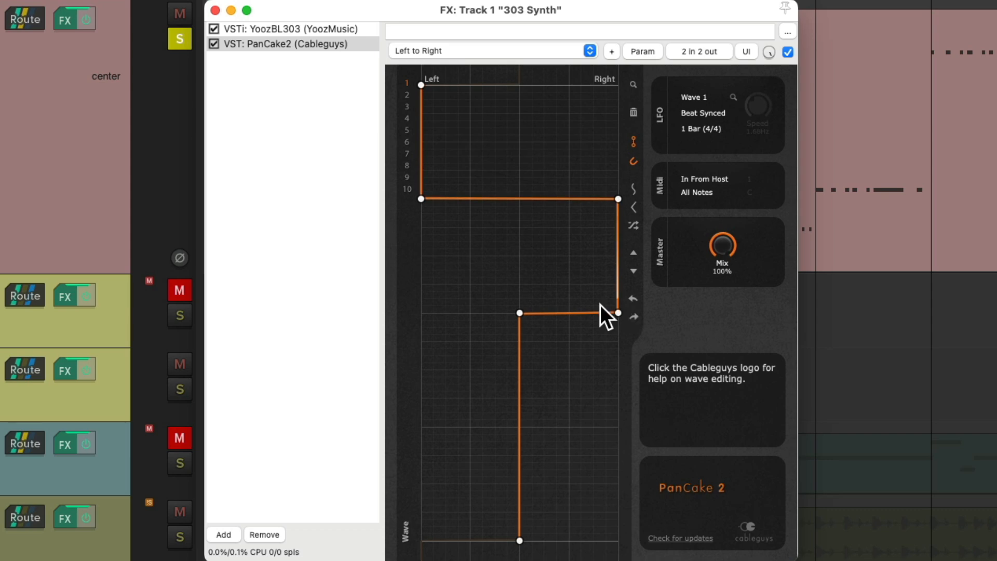
drag(602, 312, 457, 341)
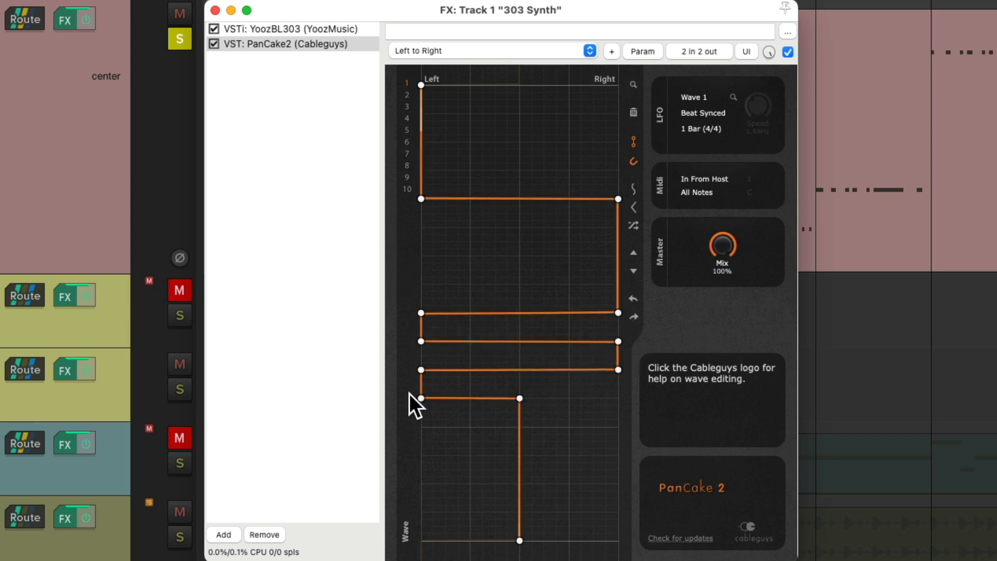
drag(421, 399, 421, 455)
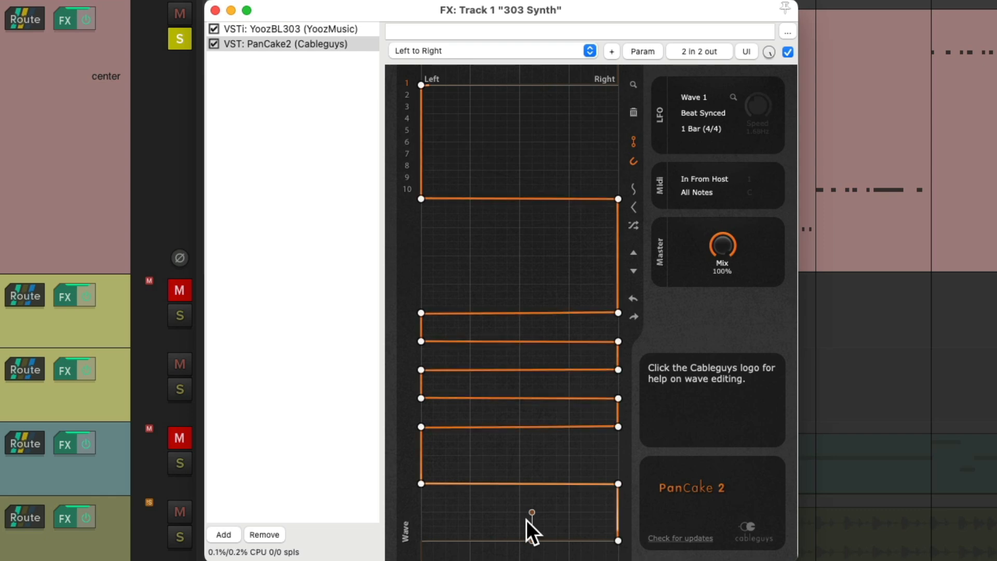
drag(532, 512, 507, 312)
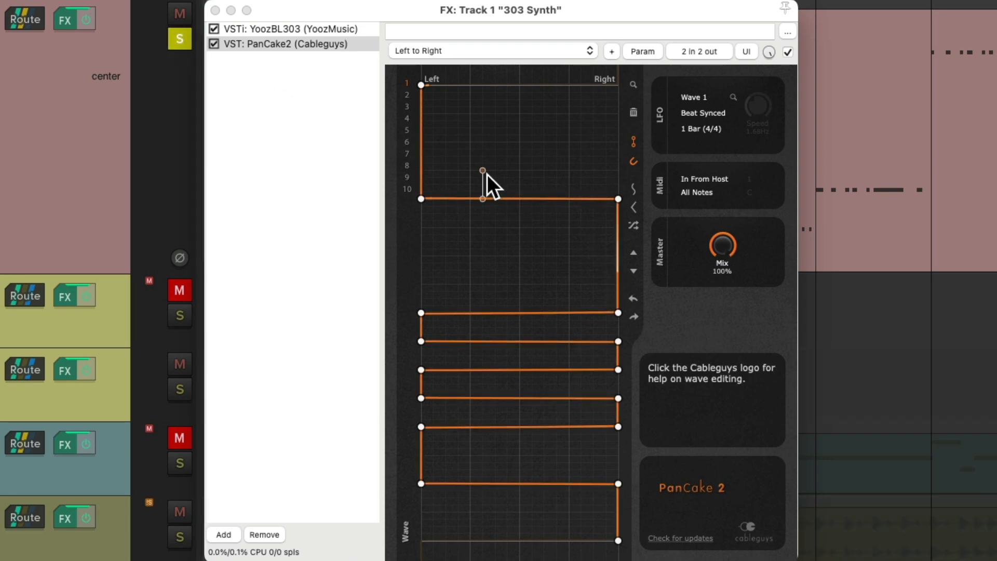
drag(481, 171, 432, 143)
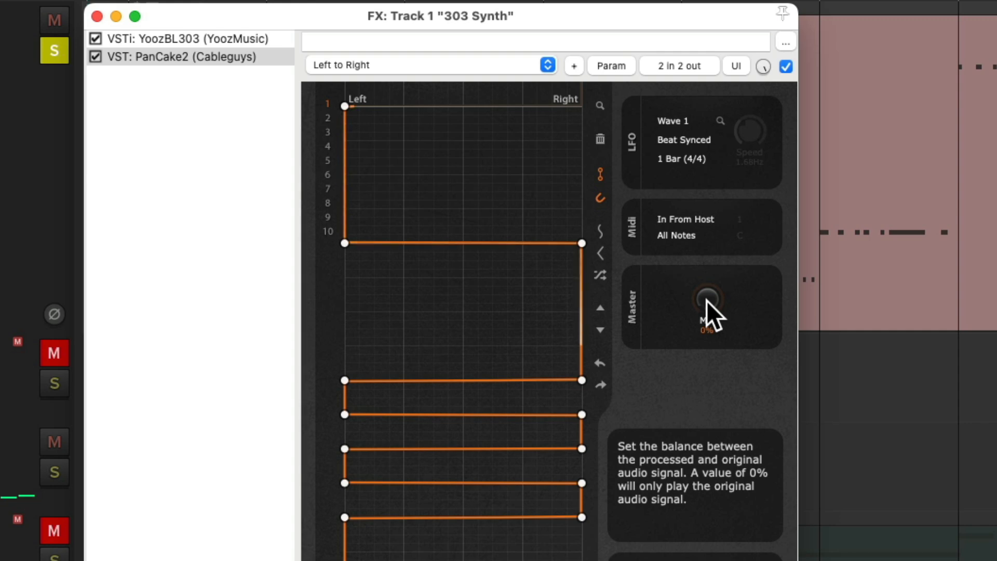
mouse_move(449, 334)
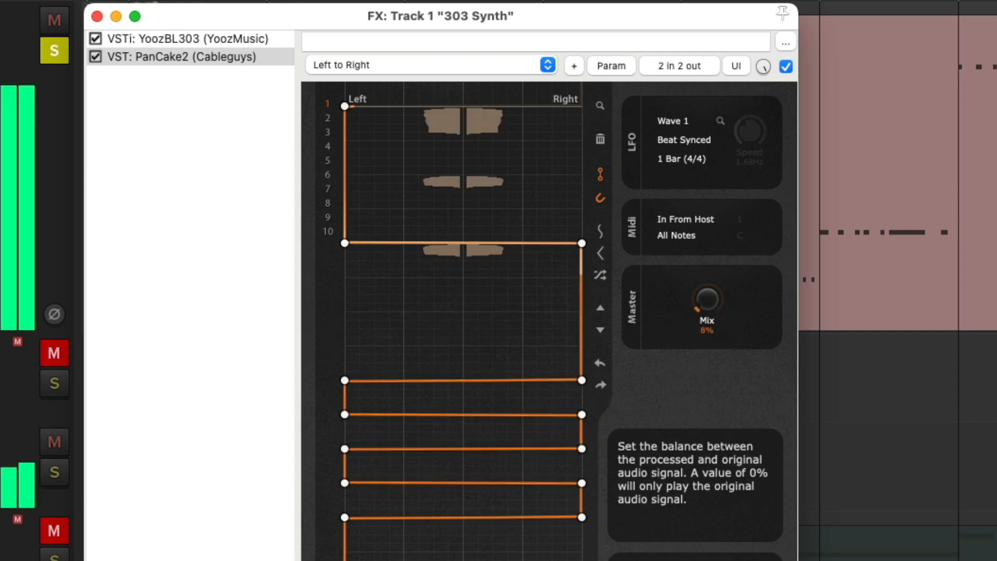
- Raise the Master Mix knob from 0% to about 71%
drag(704, 298, 704, 267)
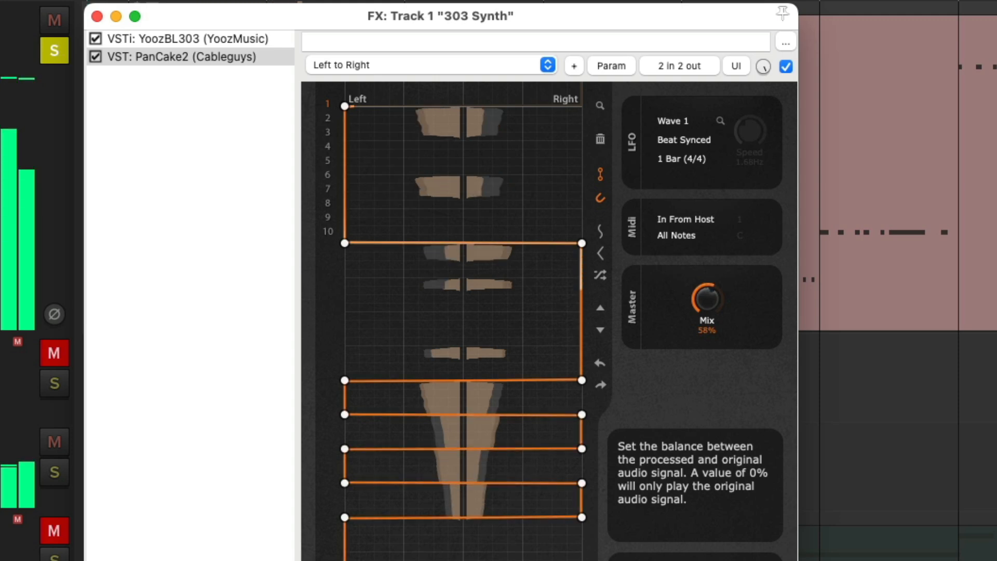
drag(706, 299, 707, 290)
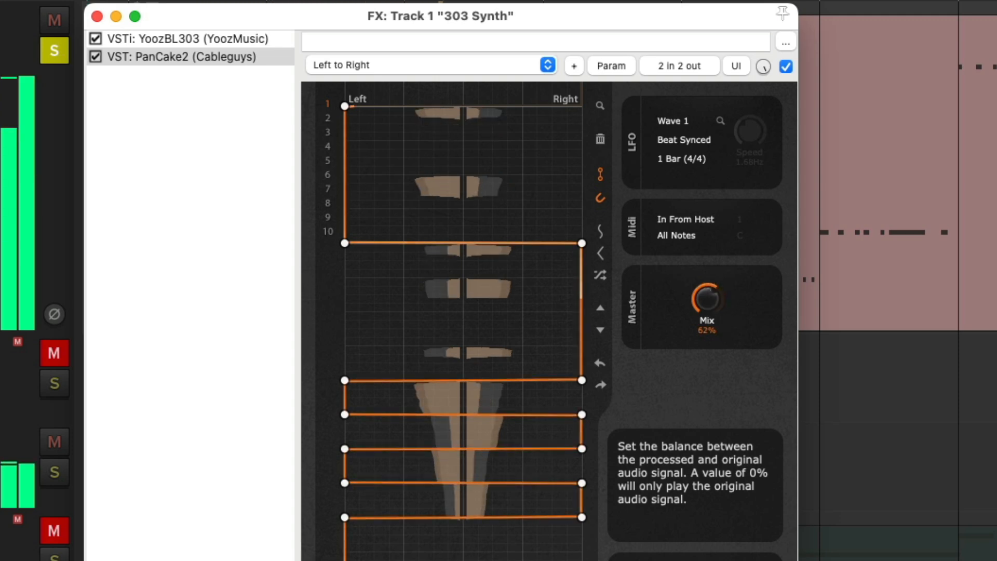
drag(705, 299, 705, 279)
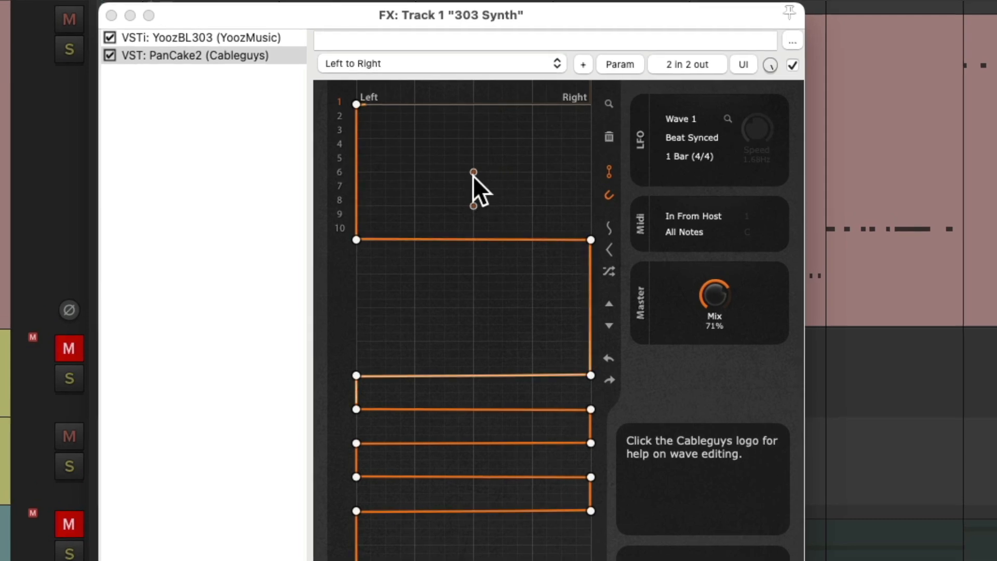
- Flip the waveform's channels so it starts hard right, and ease Mix to about 66%
right_click(474, 191)
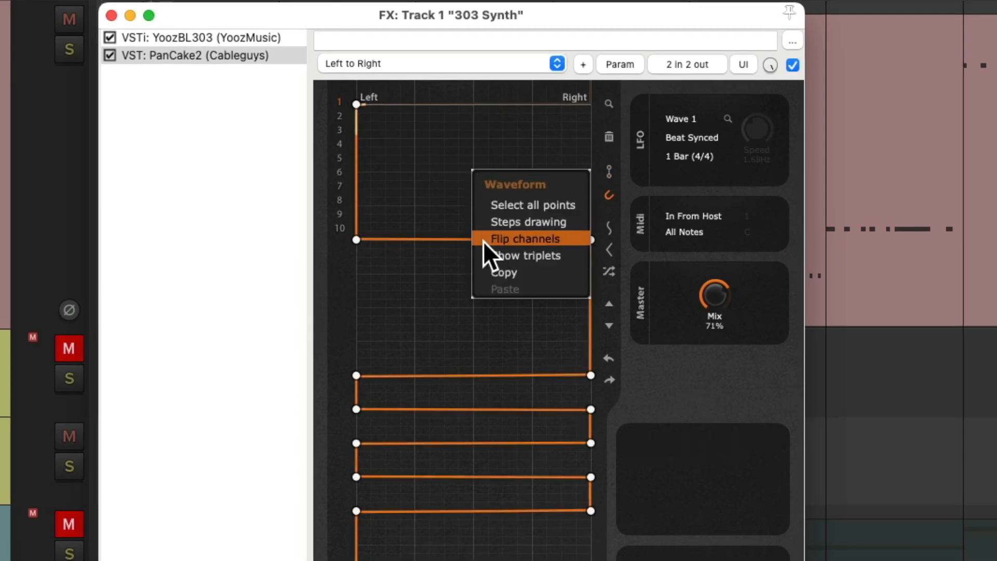
click(525, 239)
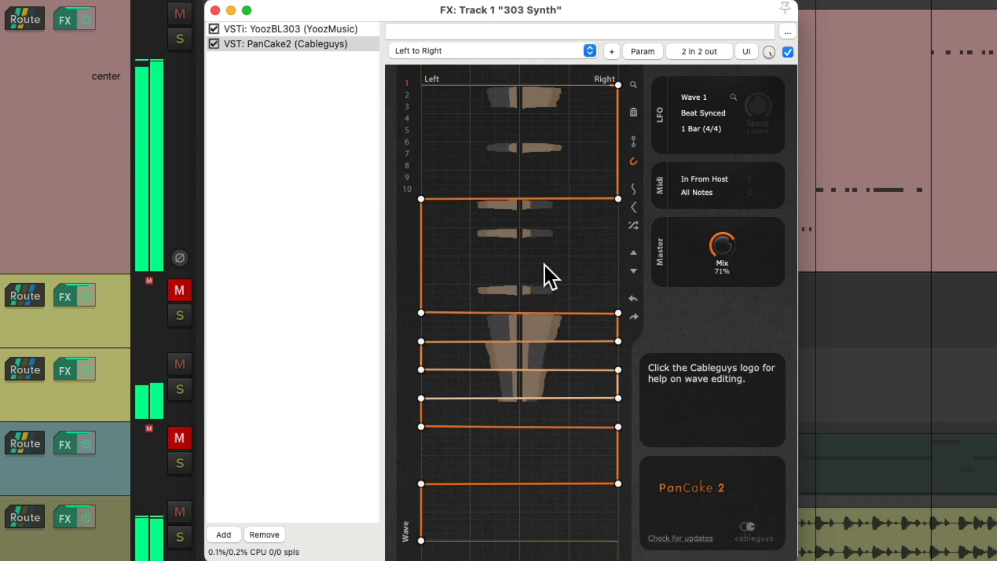
drag(722, 239, 722, 254)
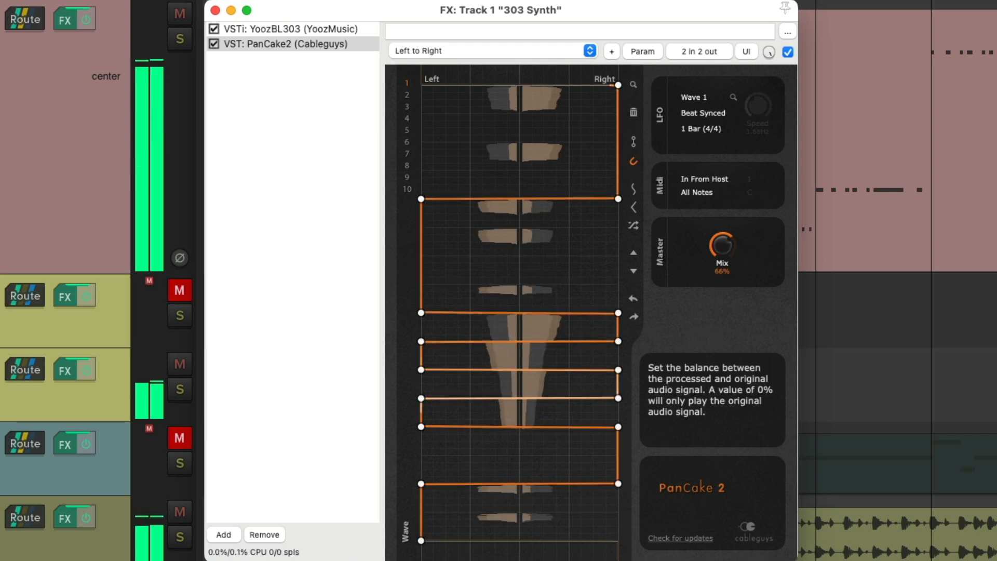